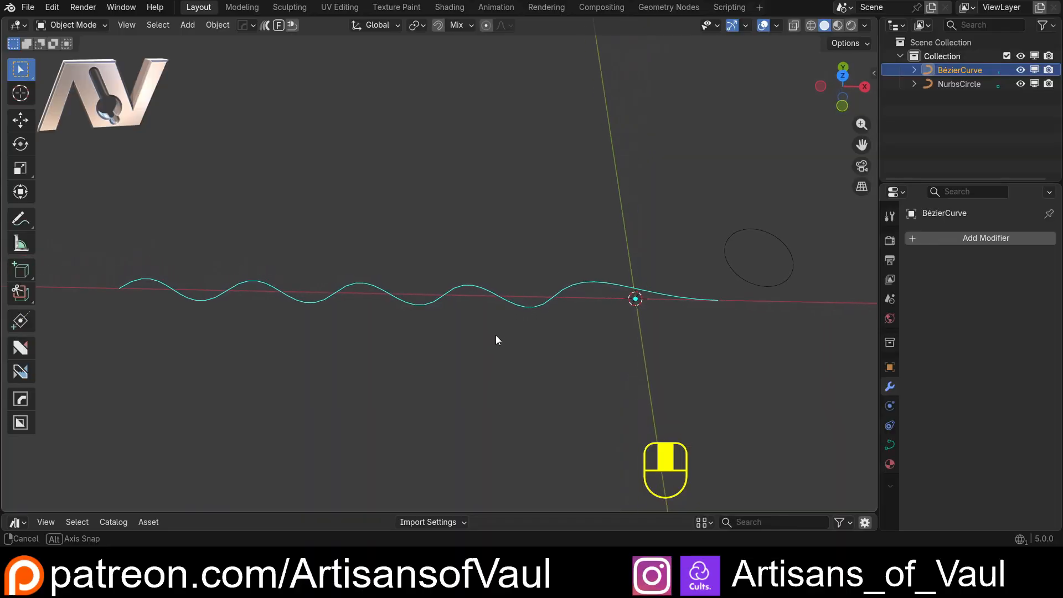
# Briefly enter Edit Mode to inspect the wavy curve's control points, then return to Object Mode
pyautogui.press('Tab')
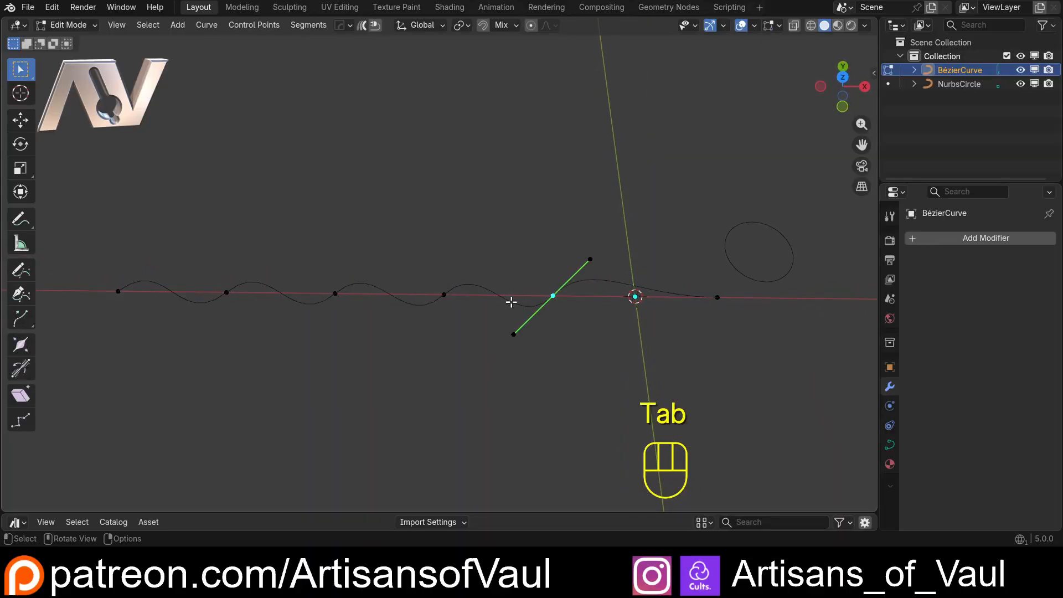
pyautogui.press('Tab')
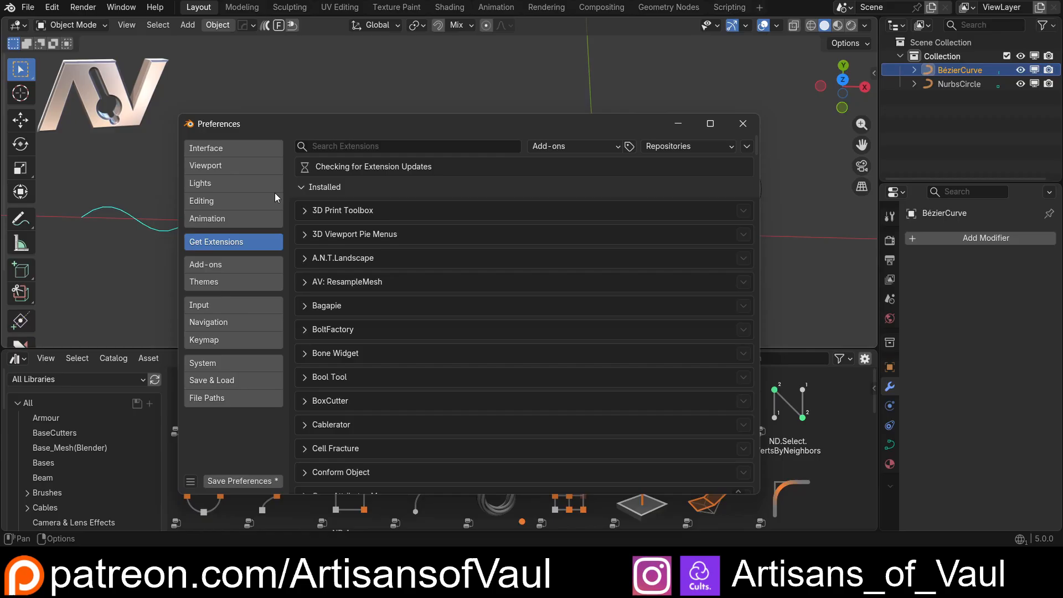
# Filter the installed add-ons by 'nd' to confirm ND is present, then close Preferences
pyautogui.click(406, 147)
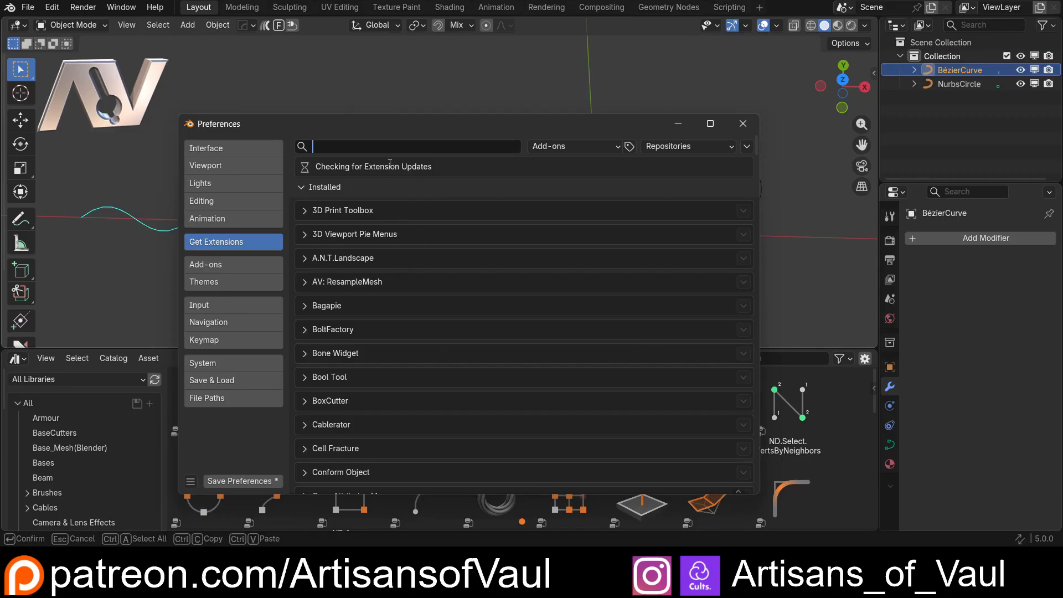
pyautogui.write('nd')
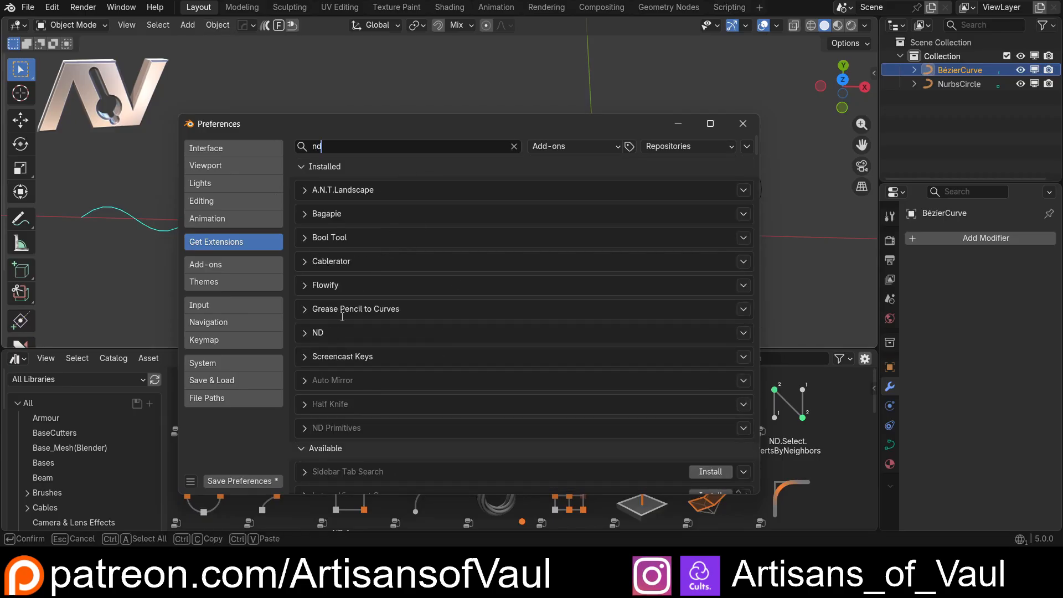
pyautogui.moveTo(715, 326)
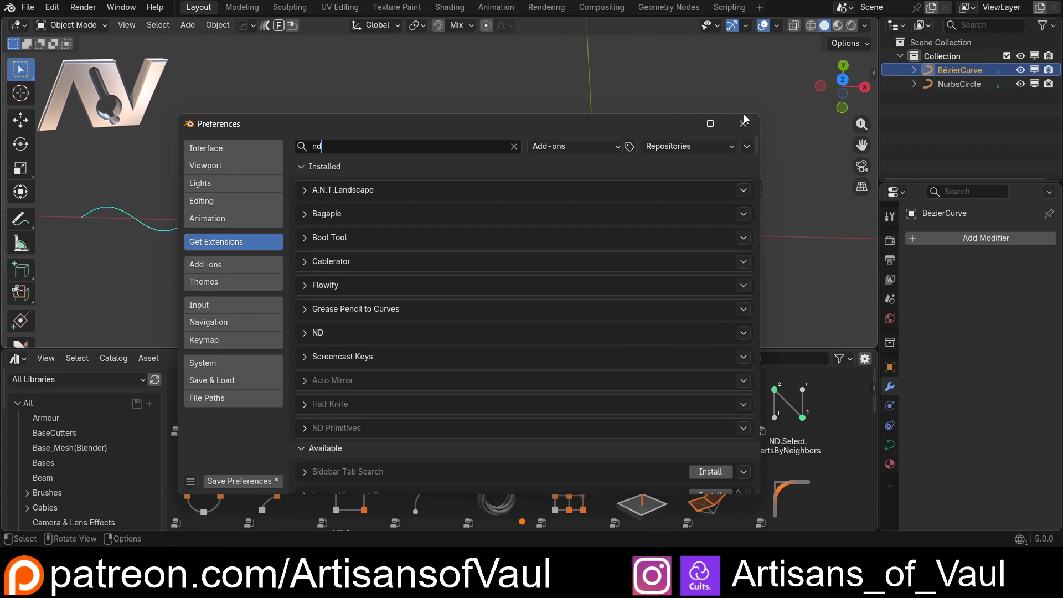
pyautogui.click(745, 123)
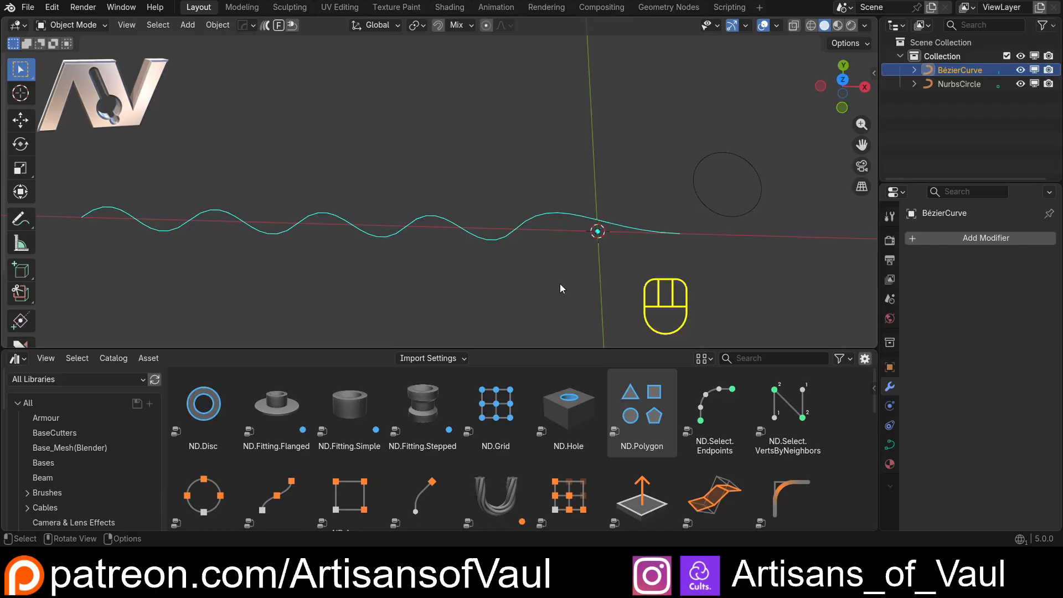
pyautogui.moveTo(317, 287)
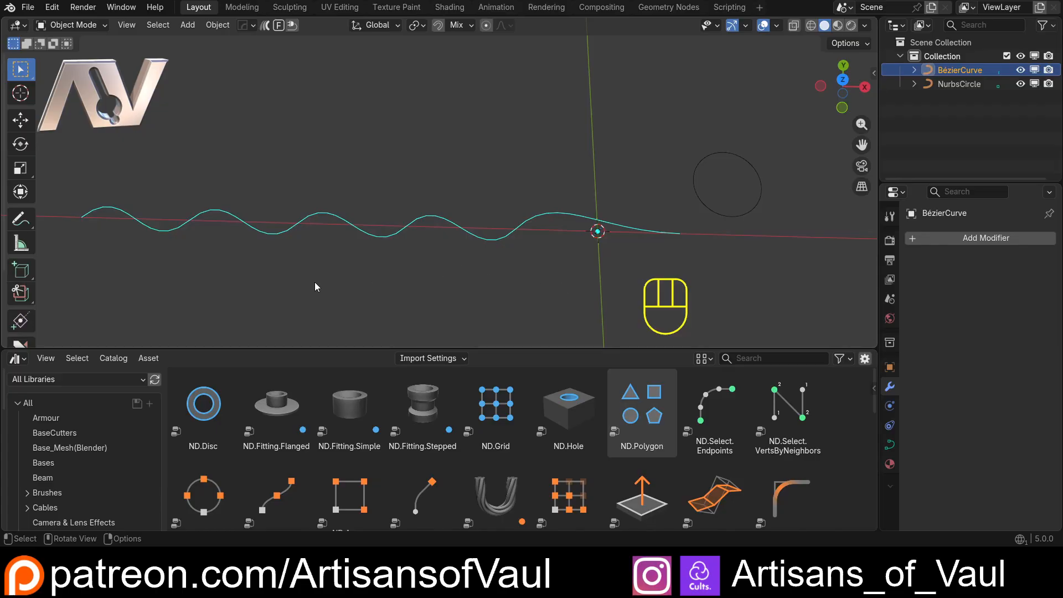
pyautogui.moveTo(468, 312)
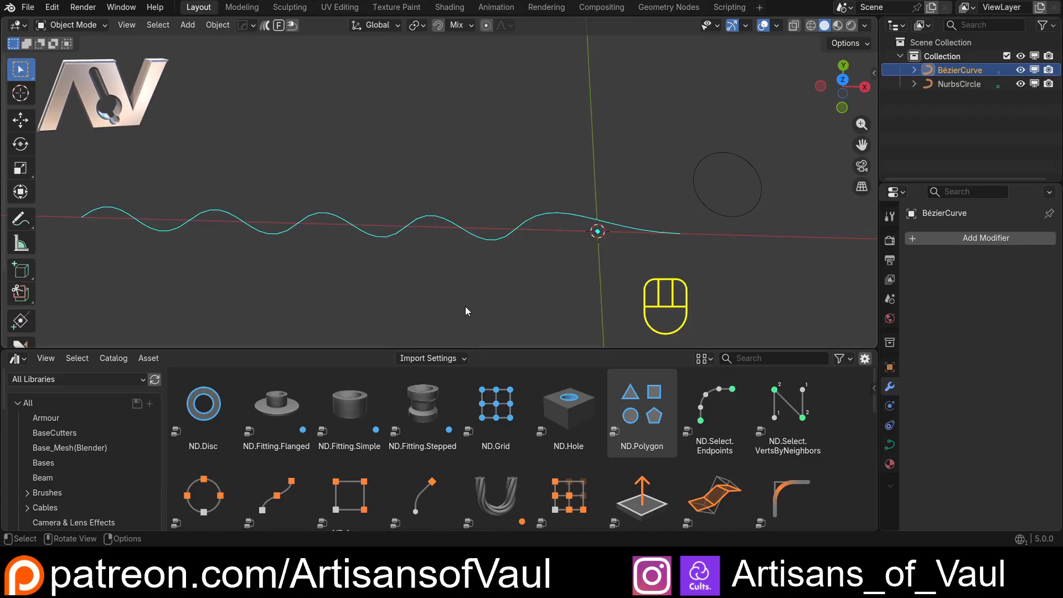
pyautogui.moveTo(503, 311)
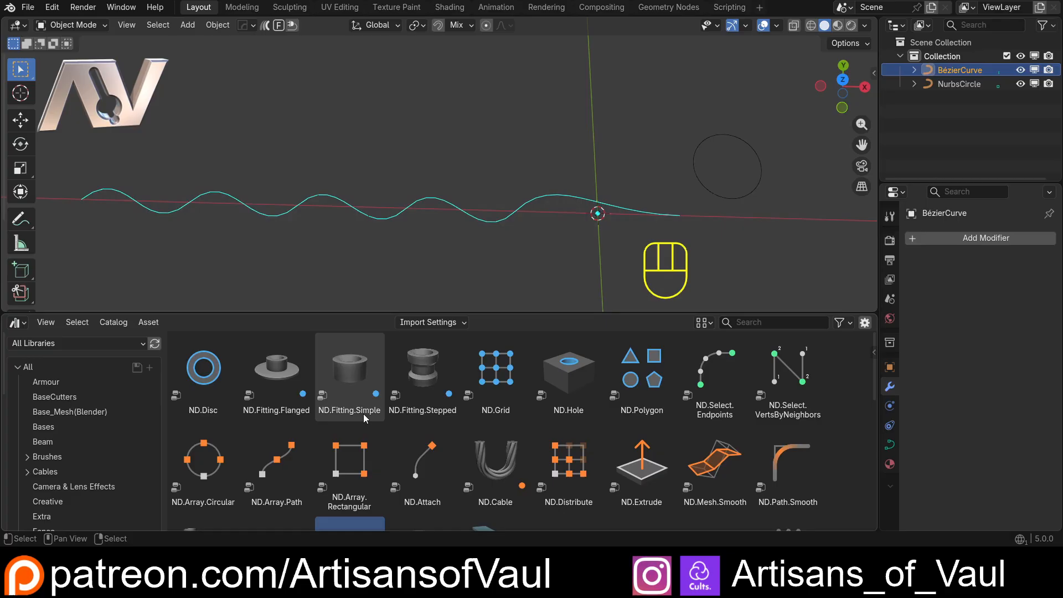
# Scroll the asset browser down to reach the ND.Sweep asset
pyautogui.scroll(-3)
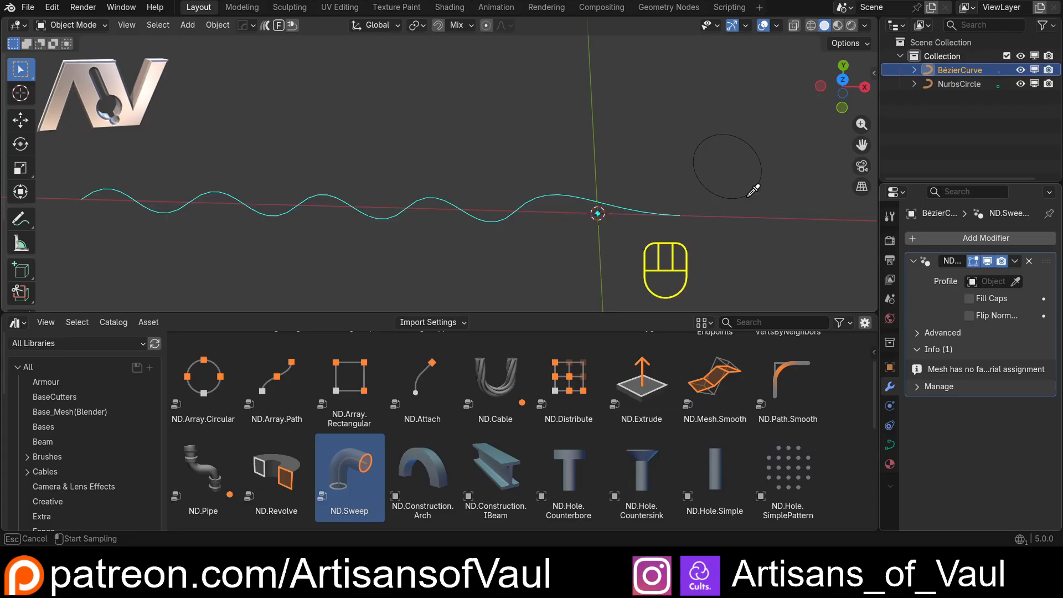
# Sweep the NurbsCircle profile along the curve with Fill Caps on, then enter Edit Mode to subdivide
pyautogui.click(994, 281)
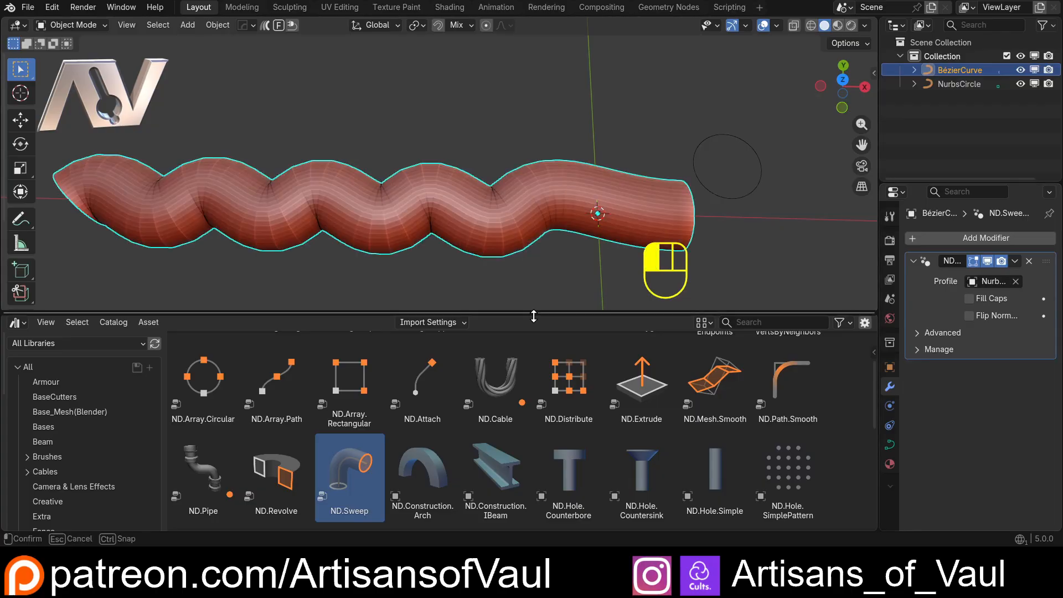
pyautogui.click(917, 332)
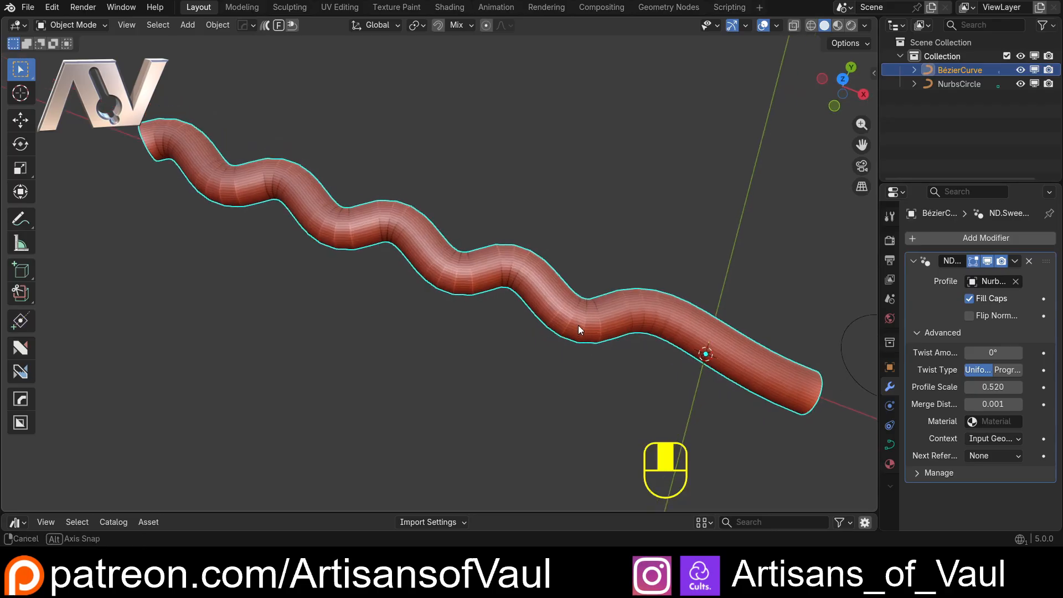
pyautogui.moveTo(576, 330); pyautogui.dragTo(434, 267)
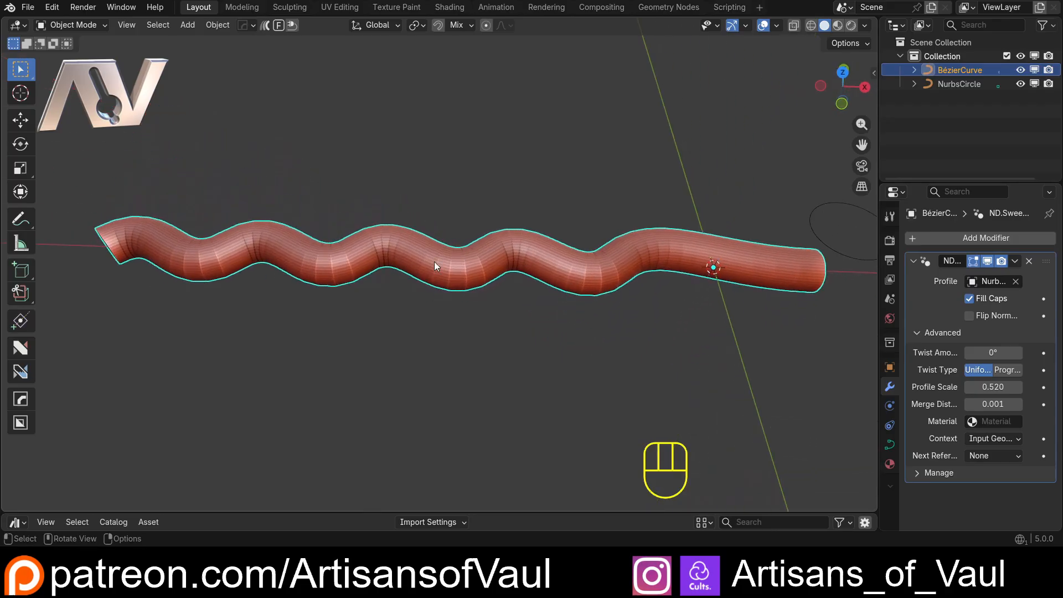
pyautogui.moveTo(435, 267); pyautogui.dragTo(400, 274)
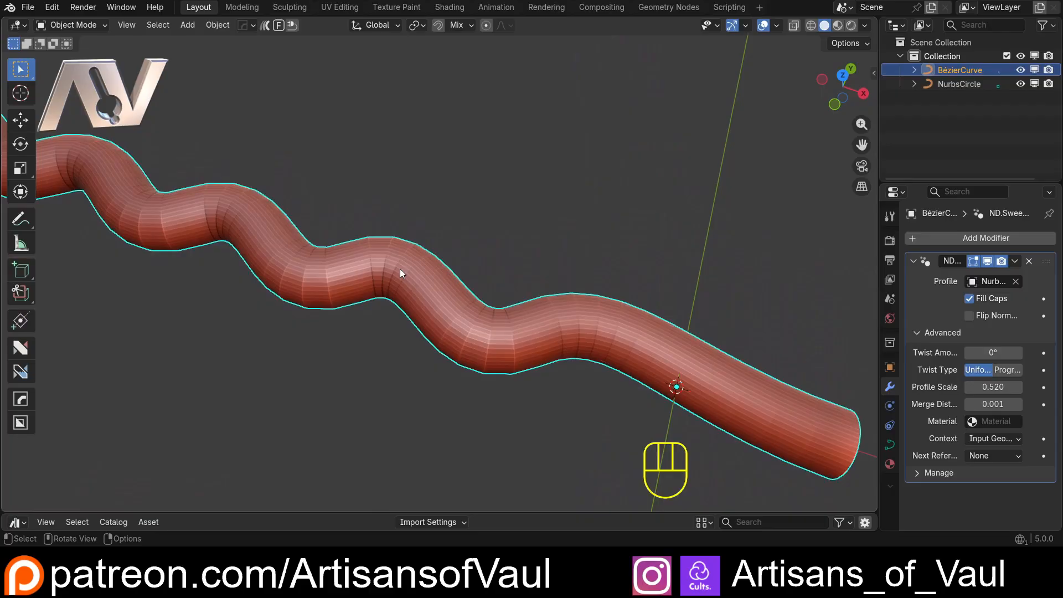
pyautogui.press('Tab')
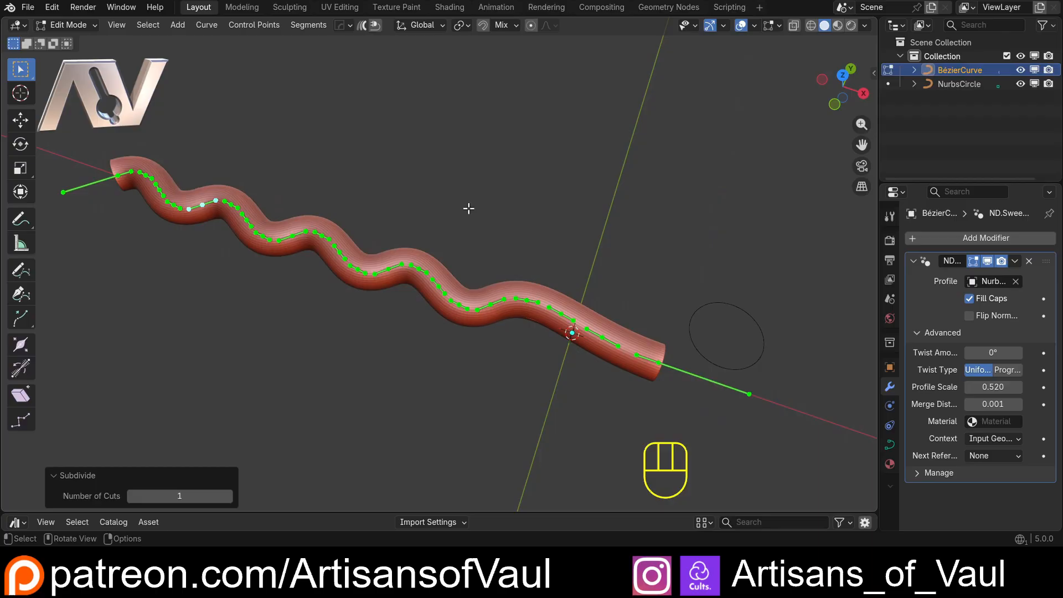
# Switch the viewport to wireframe shading to see the curve's control points
pyautogui.press('shift+z')
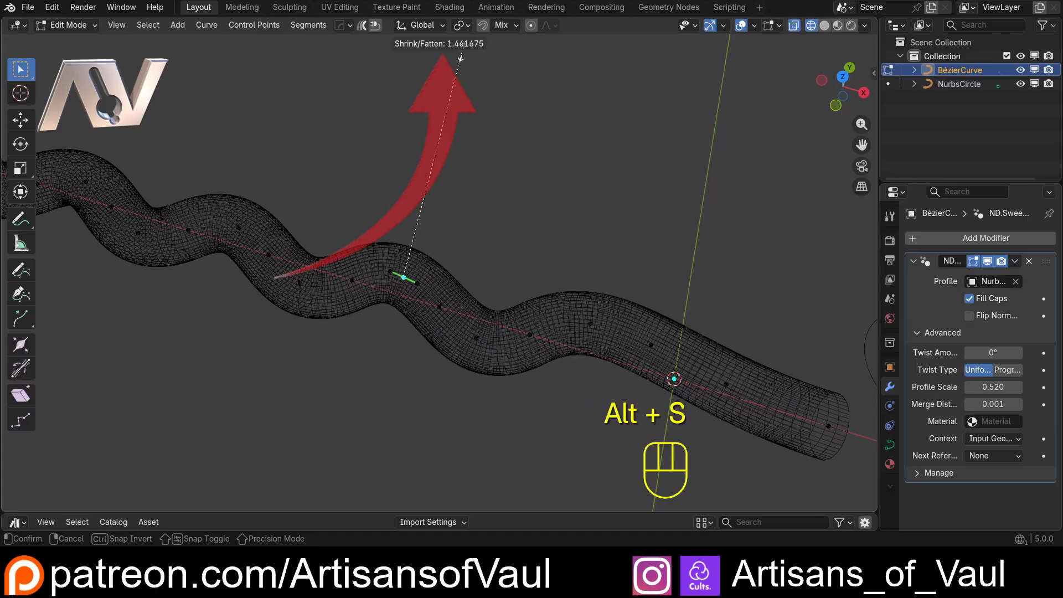
pyautogui.moveTo(413, 299)
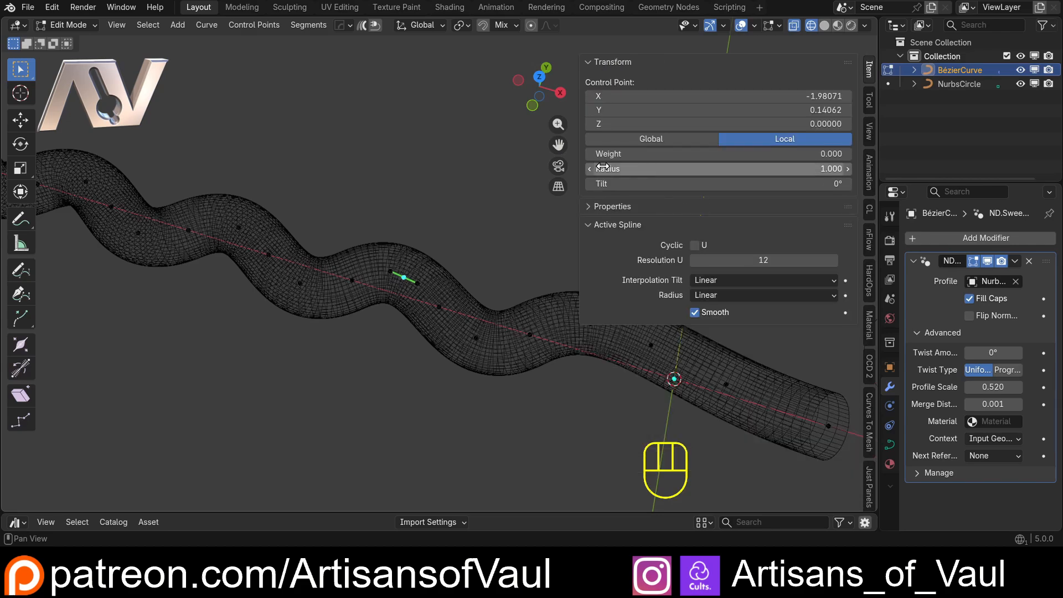
pyautogui.moveTo(701, 179)
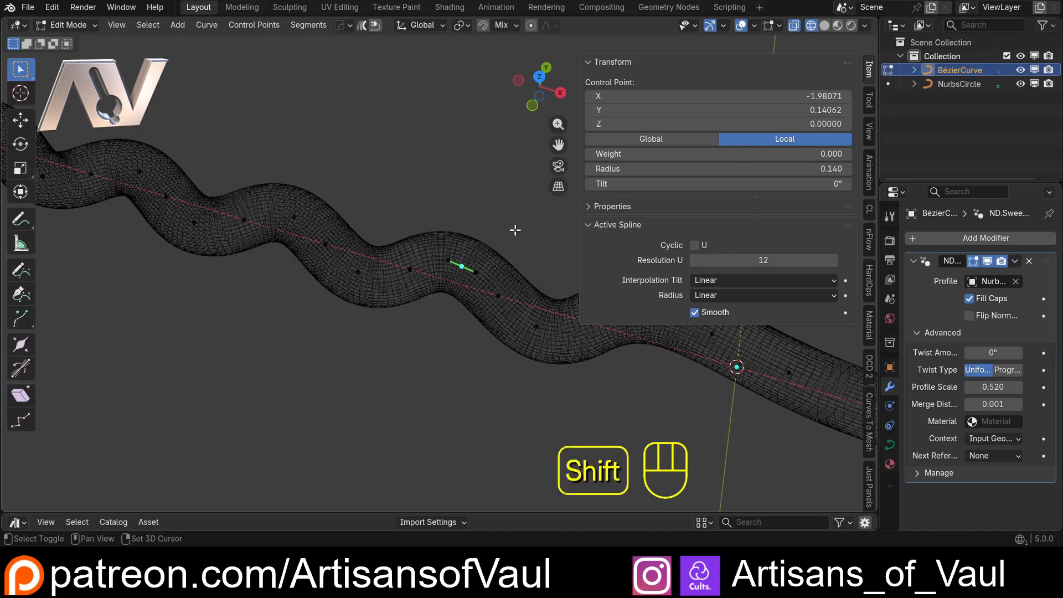
# Add another control point to the selection after setting the radius to 0.140
pyautogui.click(833, 27)
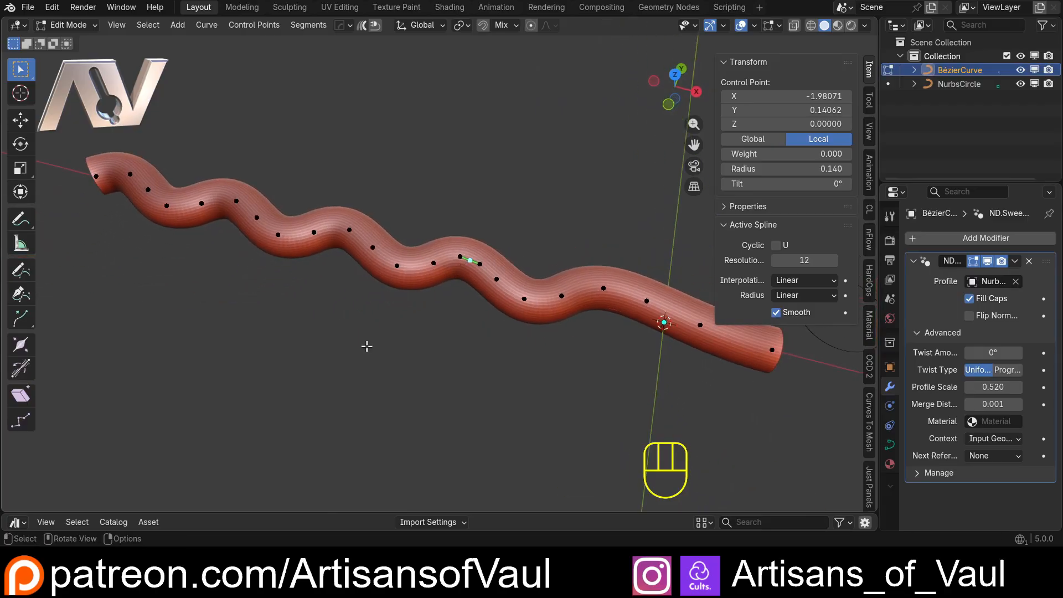
pyautogui.moveTo(431, 311)
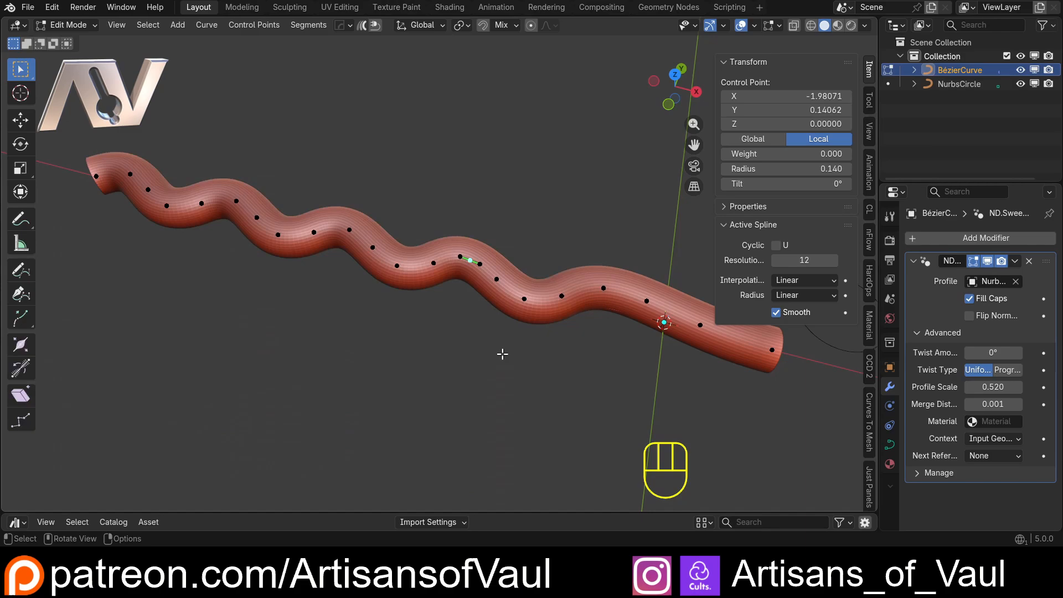
# Run %appdata% from the Run dialog and open the Roaming application data folder
pyautogui.press('Win+R')
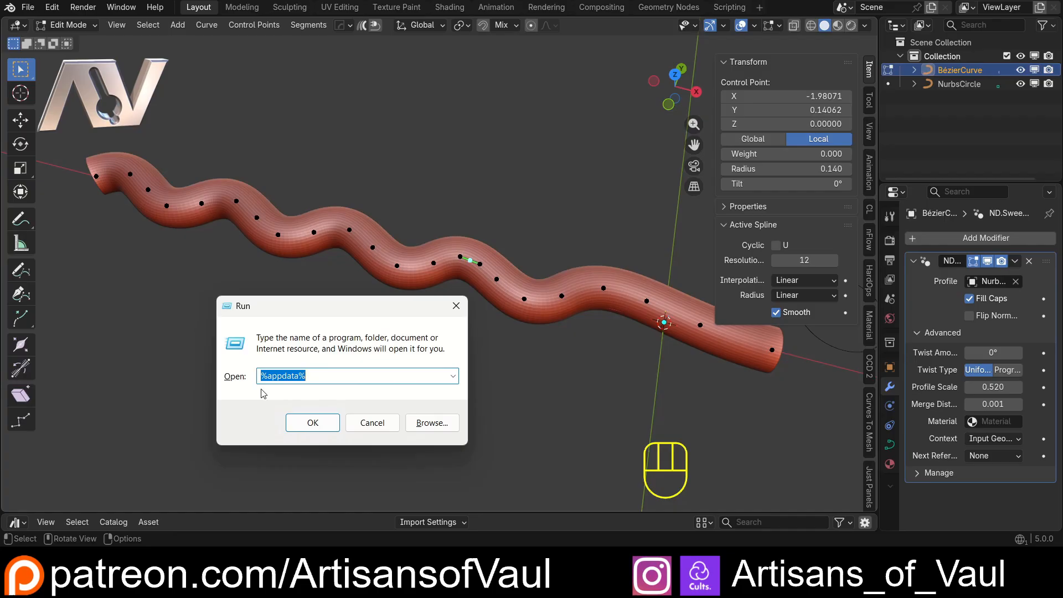
pyautogui.click(263, 377)
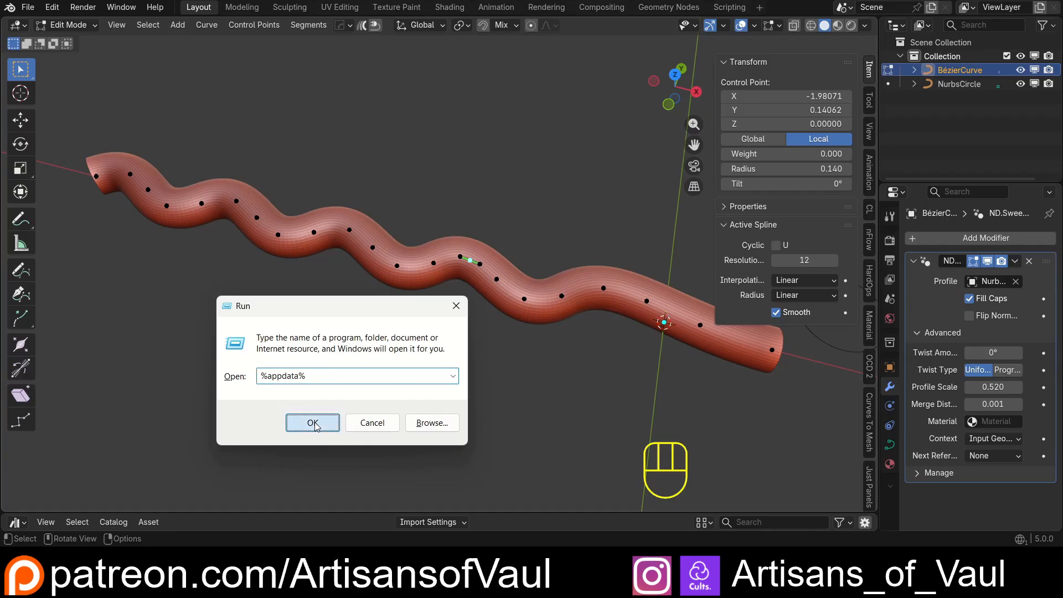
pyautogui.click(312, 423)
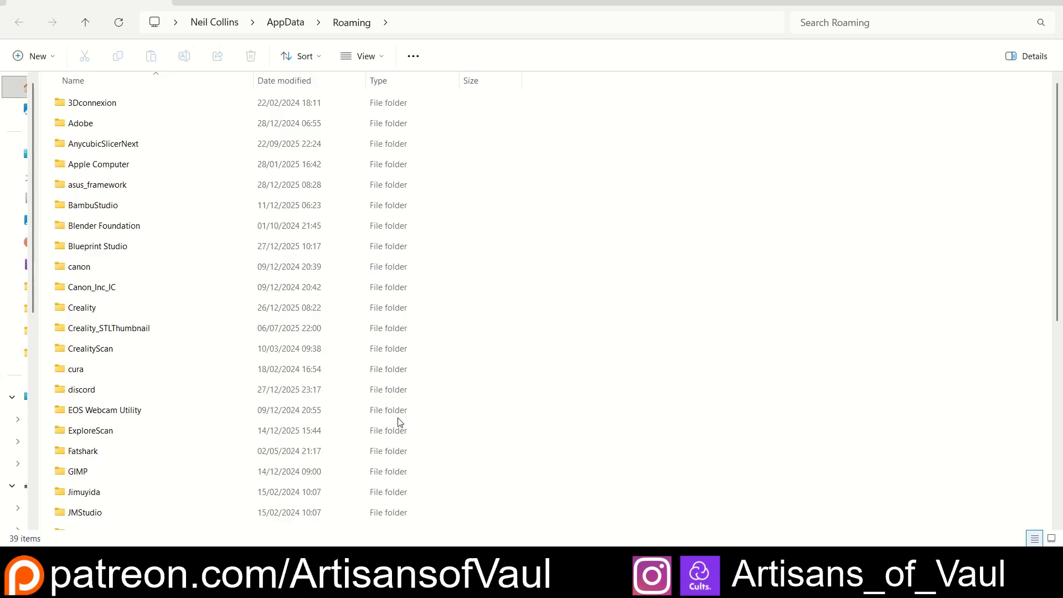
pyautogui.moveTo(94, 233)
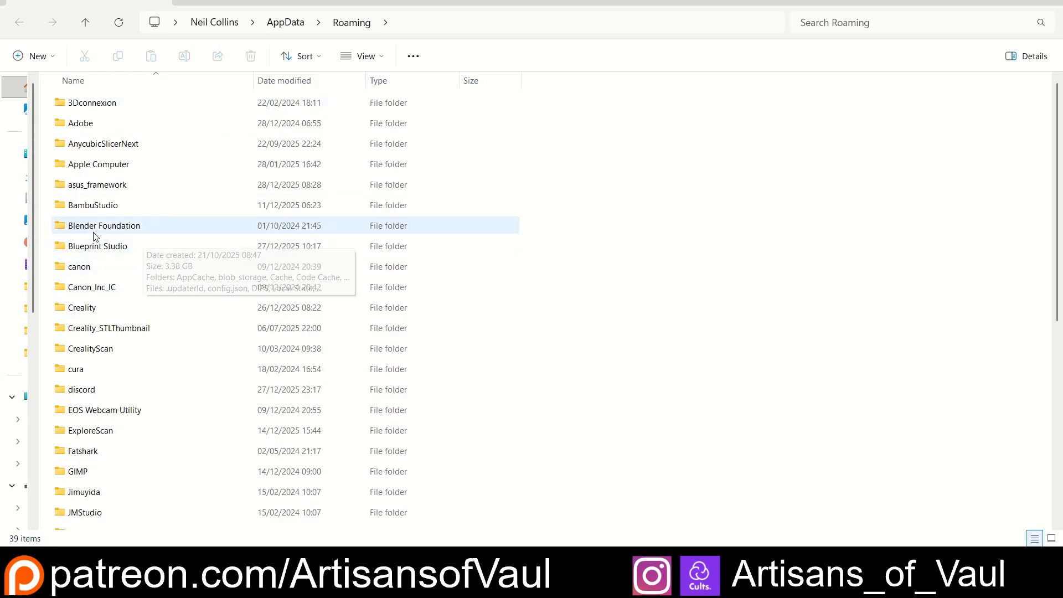
# Browse into Blender Foundation > Blender > 5.0, first checking the scripts/addons folder
pyautogui.doubleClick(104, 226)
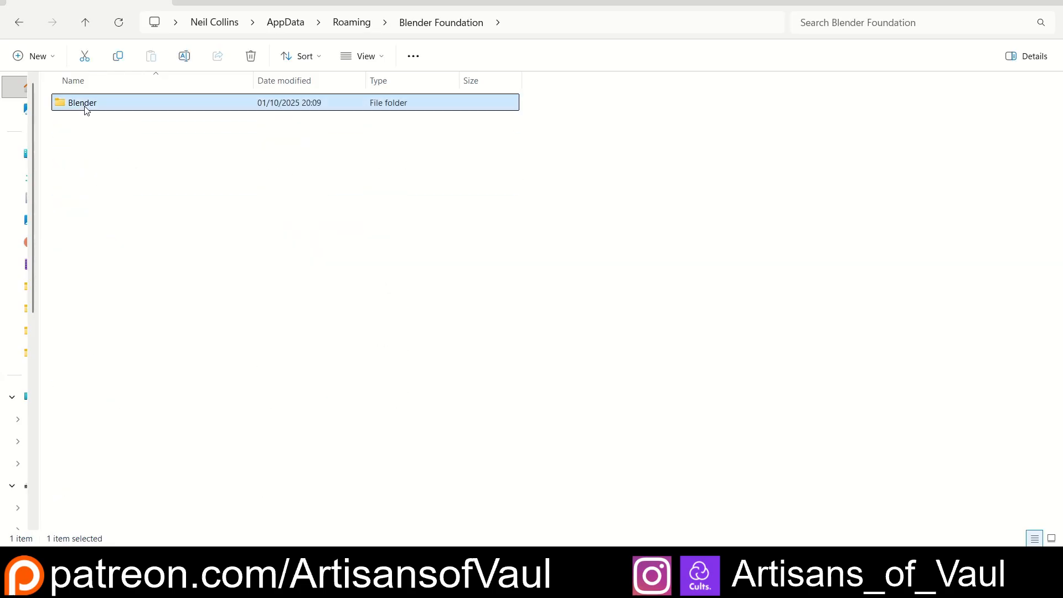
pyautogui.doubleClick(82, 103)
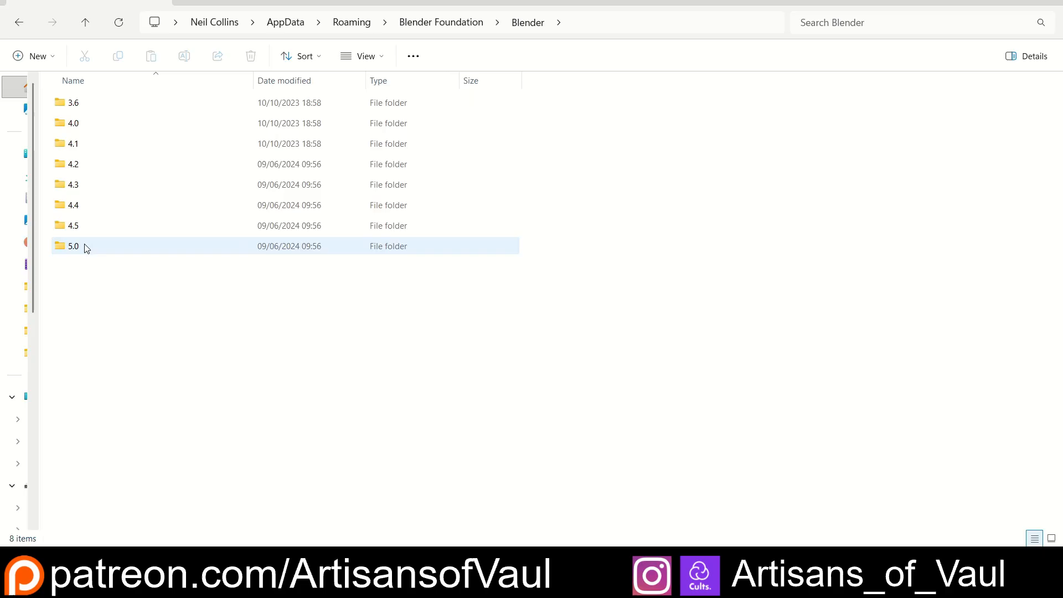
pyautogui.click(73, 184)
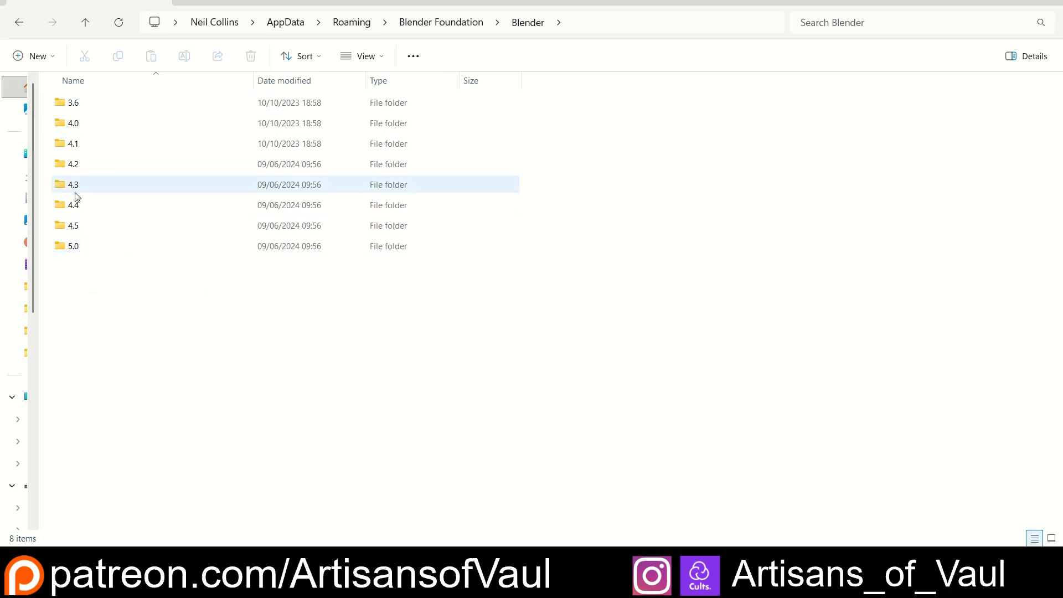
pyautogui.doubleClick(74, 246)
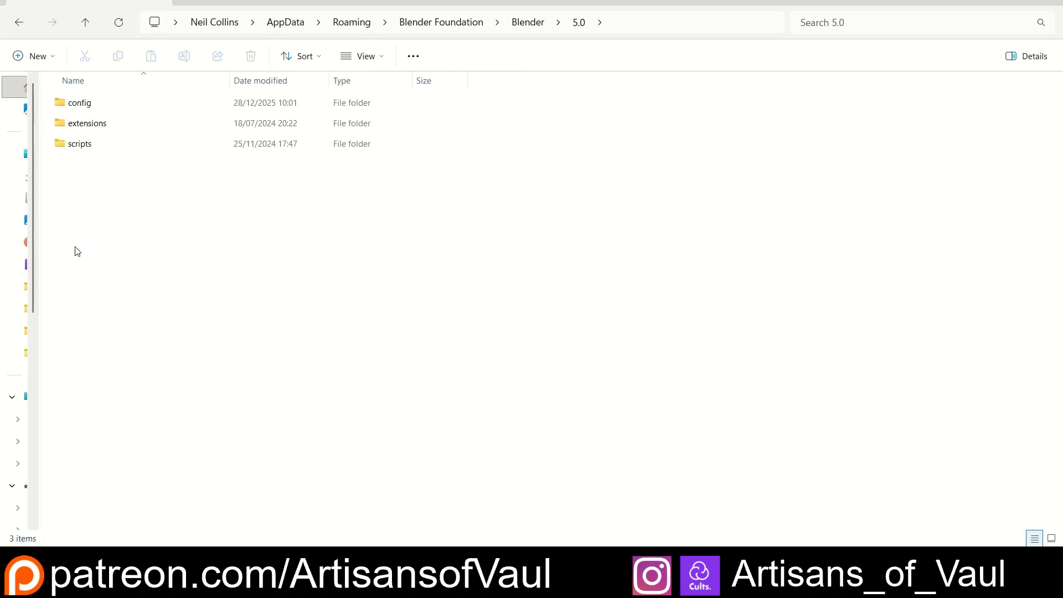
pyautogui.click(79, 144)
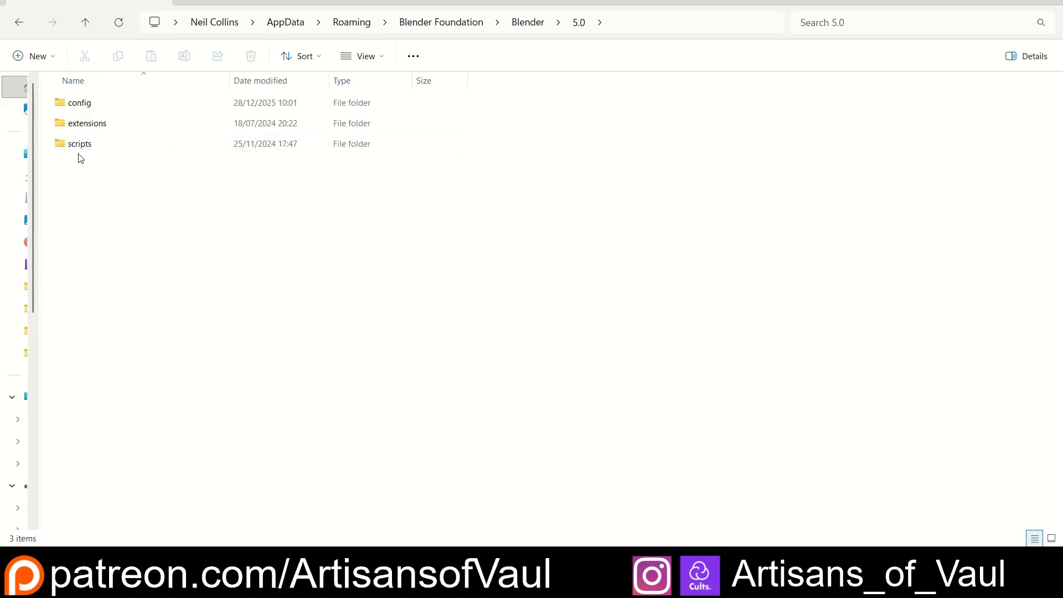
pyautogui.doubleClick(80, 143)
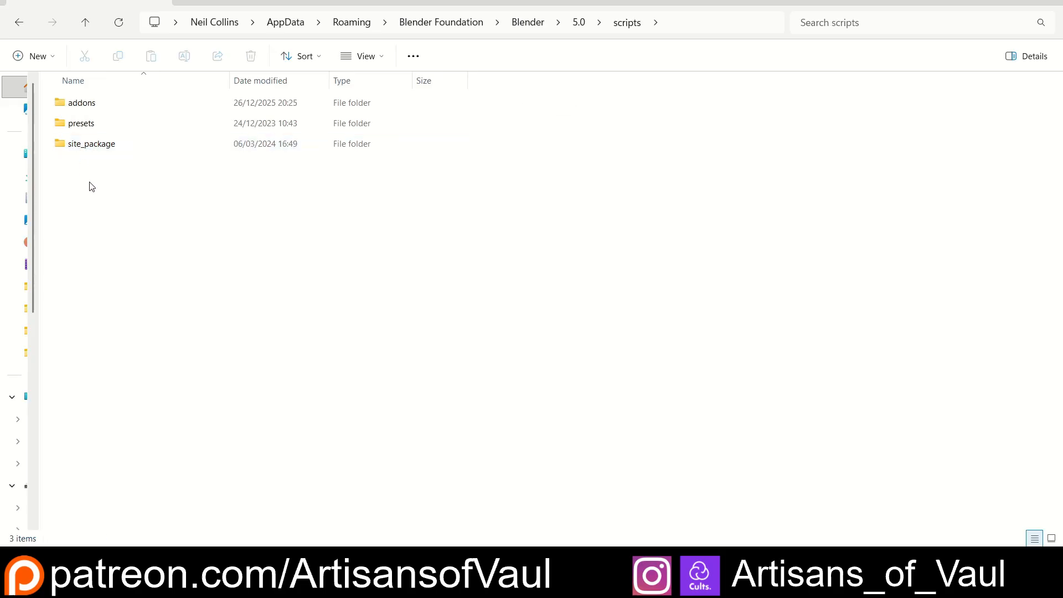
pyautogui.doubleClick(82, 103)
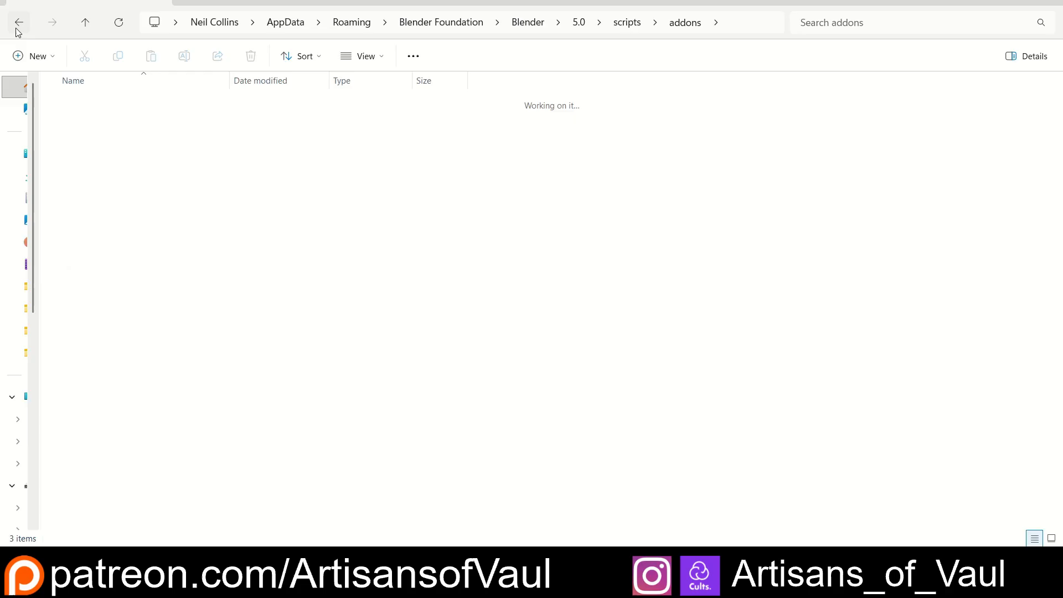
# Go back to 5.0 > extensions > blender_org > nd > assets and open nd_asset_library.blend in Blender
pyautogui.click(20, 21)
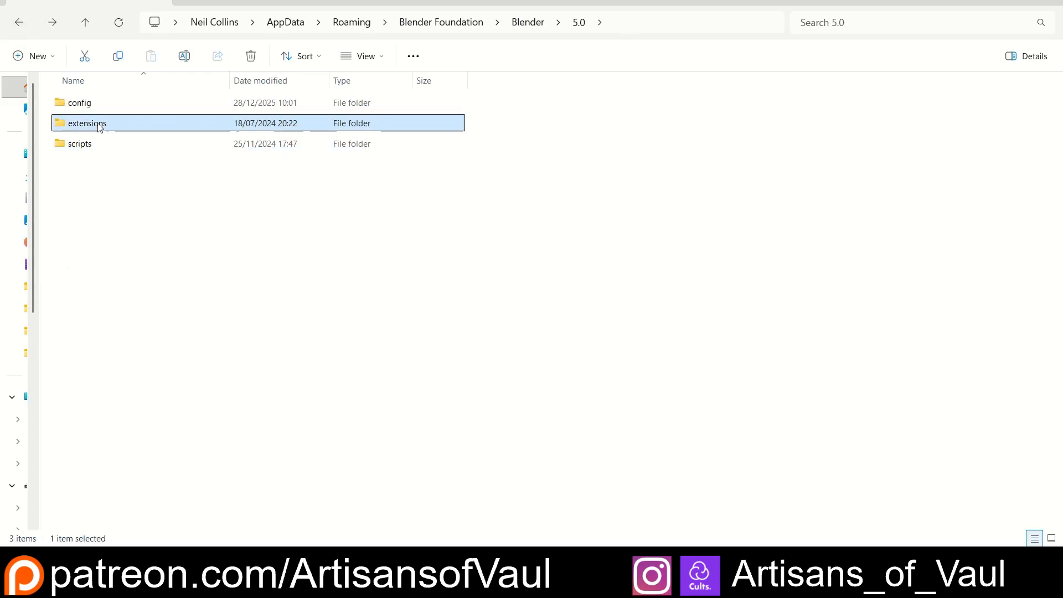
pyautogui.doubleClick(86, 123)
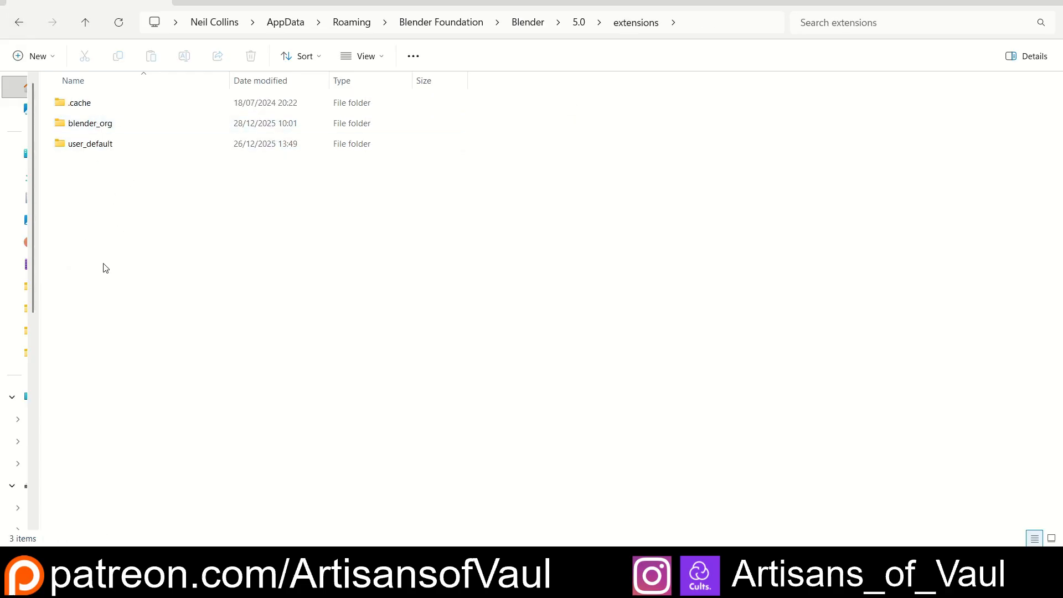
pyautogui.click(90, 123)
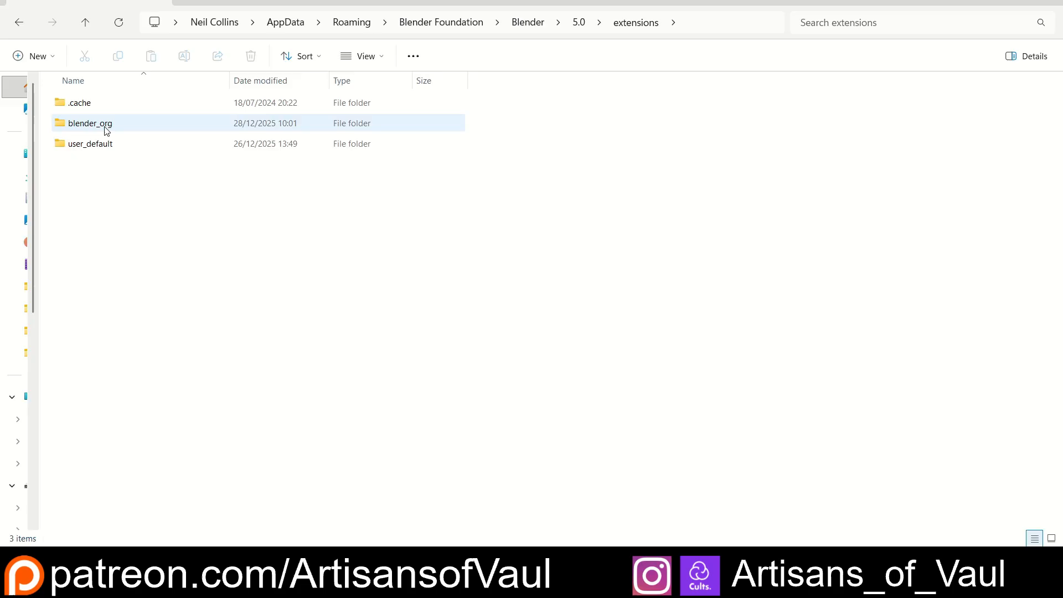
pyautogui.doubleClick(93, 123)
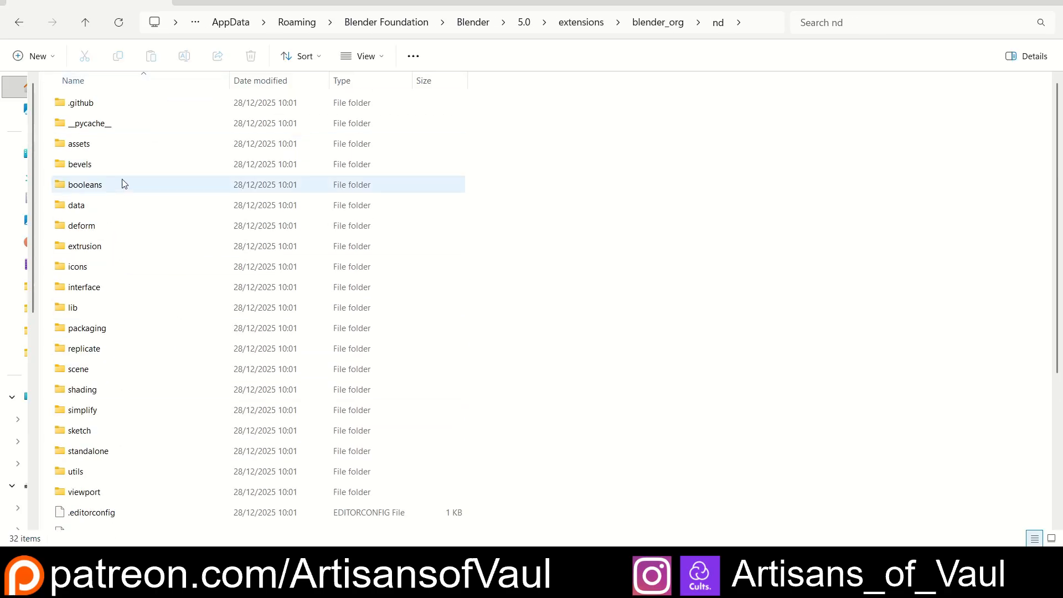
pyautogui.click(80, 144)
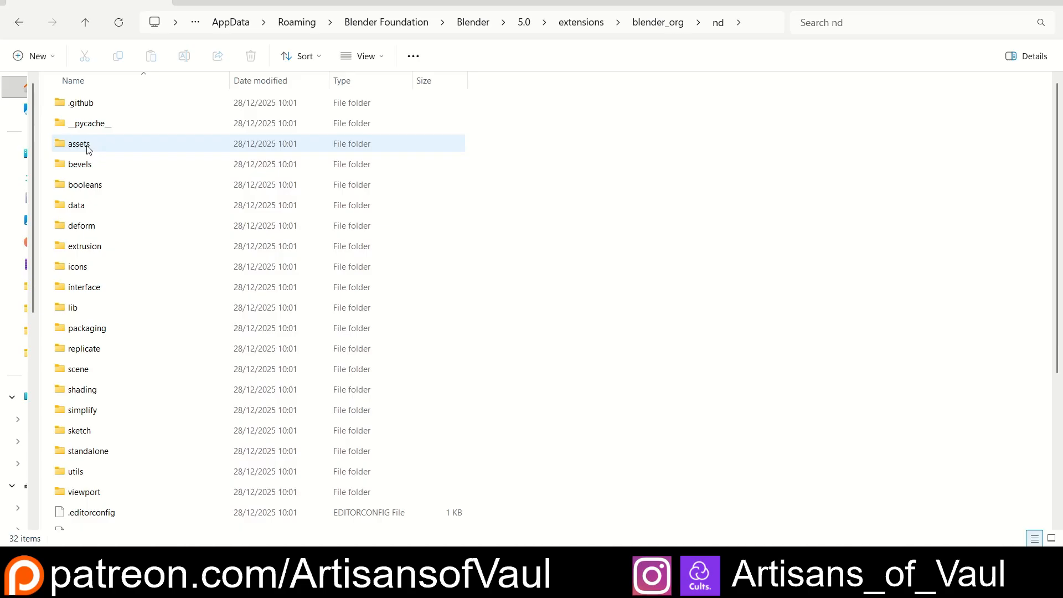
pyautogui.doubleClick(78, 143)
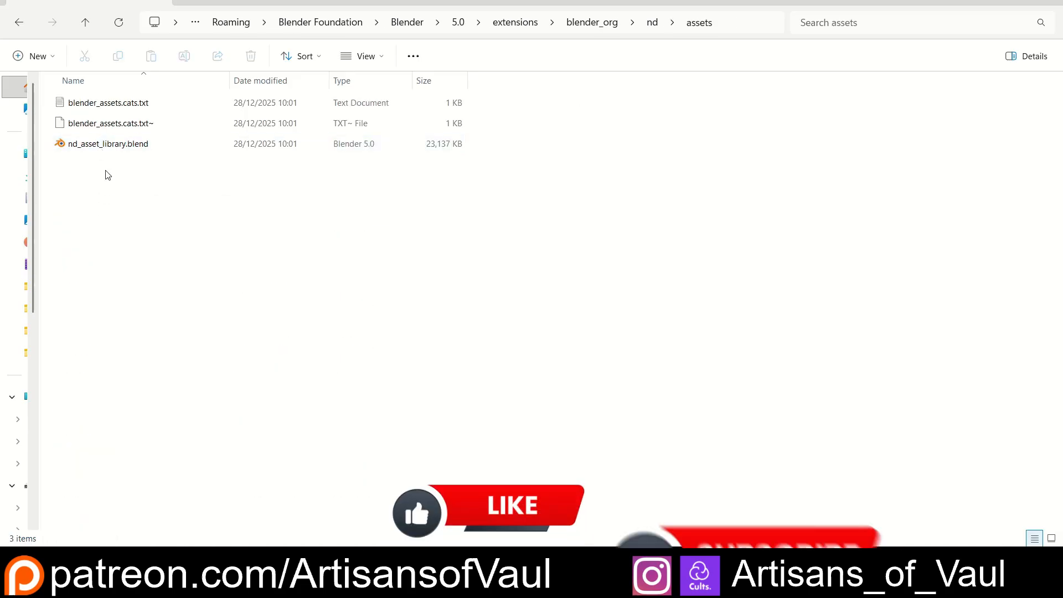
pyautogui.moveTo(128, 147)
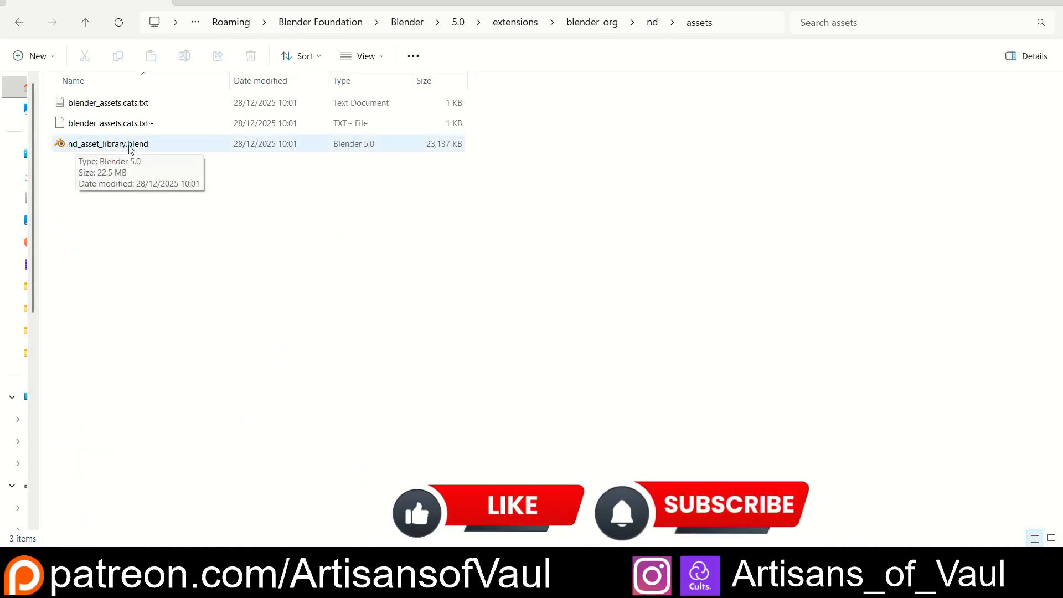
pyautogui.doubleClick(107, 144)
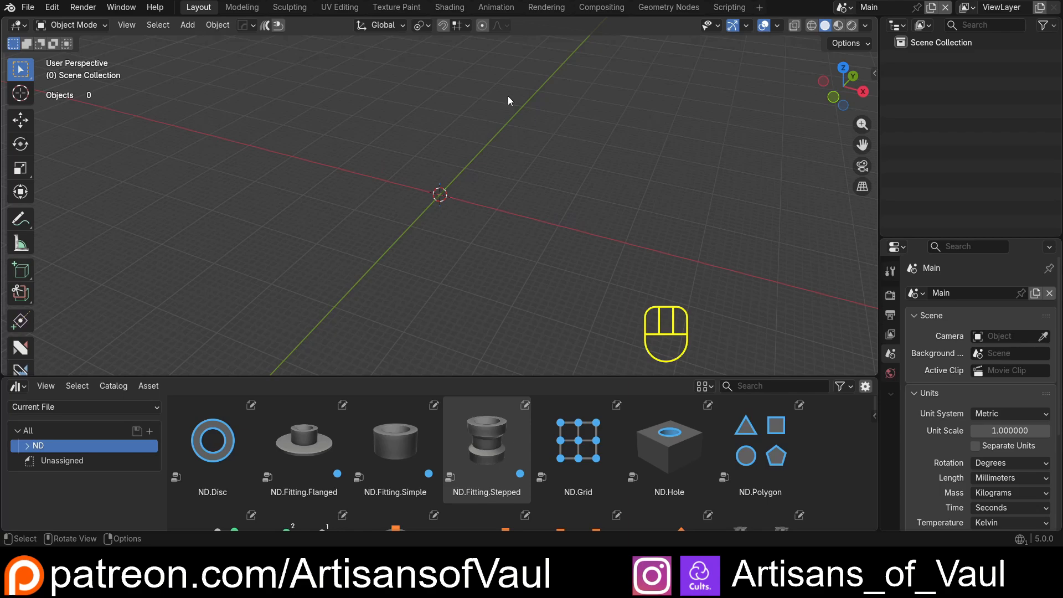
pyautogui.moveTo(602, 292)
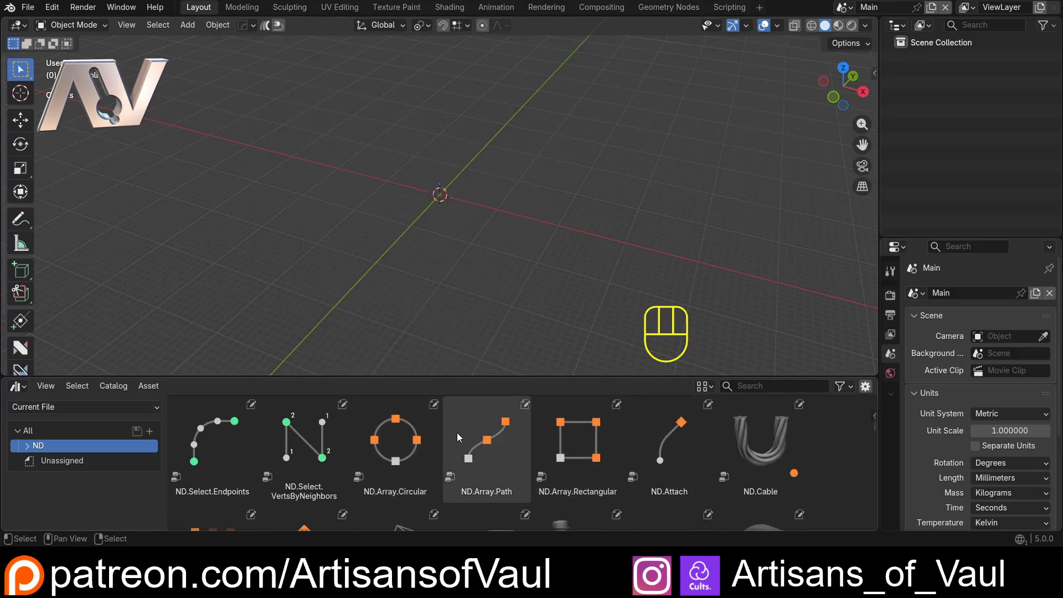
# Add a Bézier curve and a Bézier circle profile, moving the circle aside from the curve
pyautogui.scroll(-3)
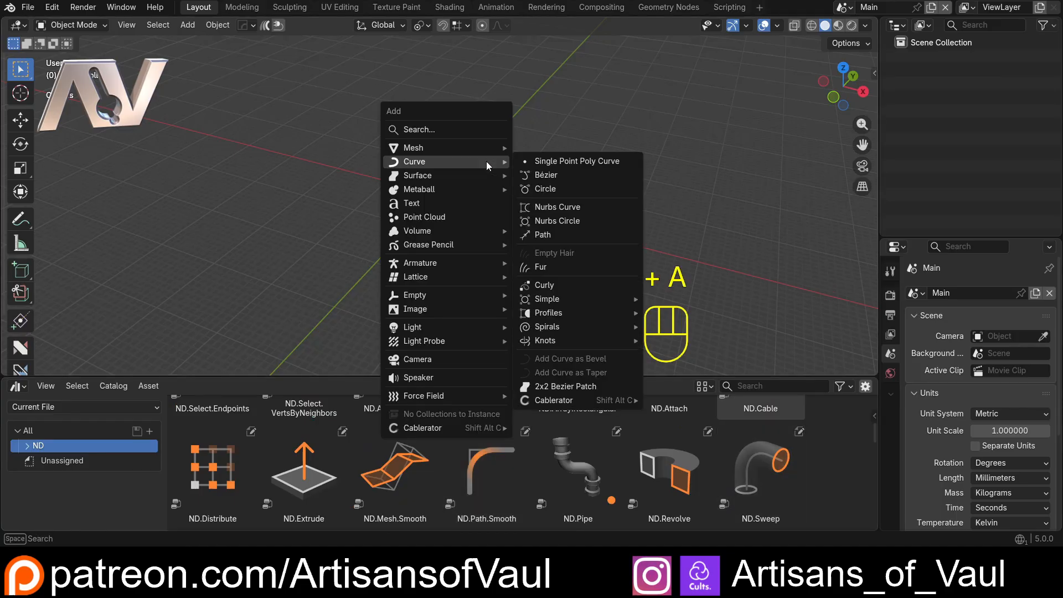
pyautogui.click(545, 175)
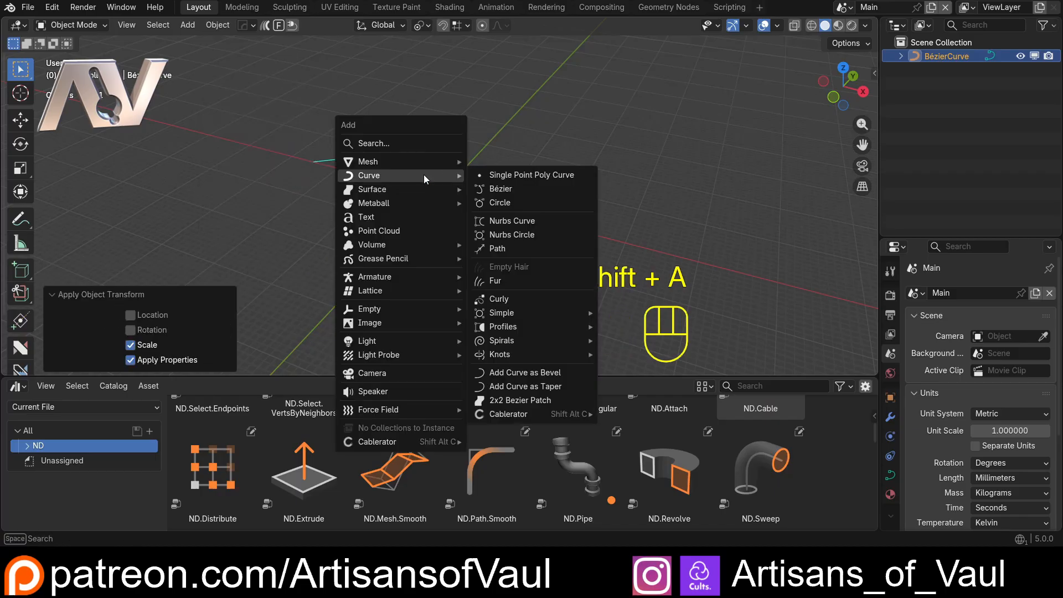
pyautogui.click(499, 203)
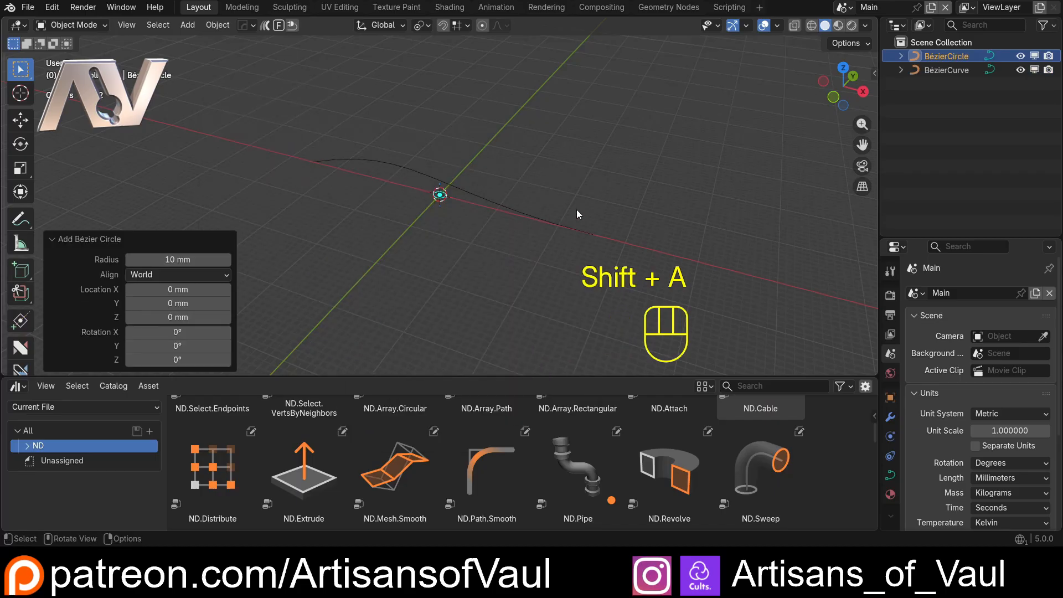
pyautogui.press('s')
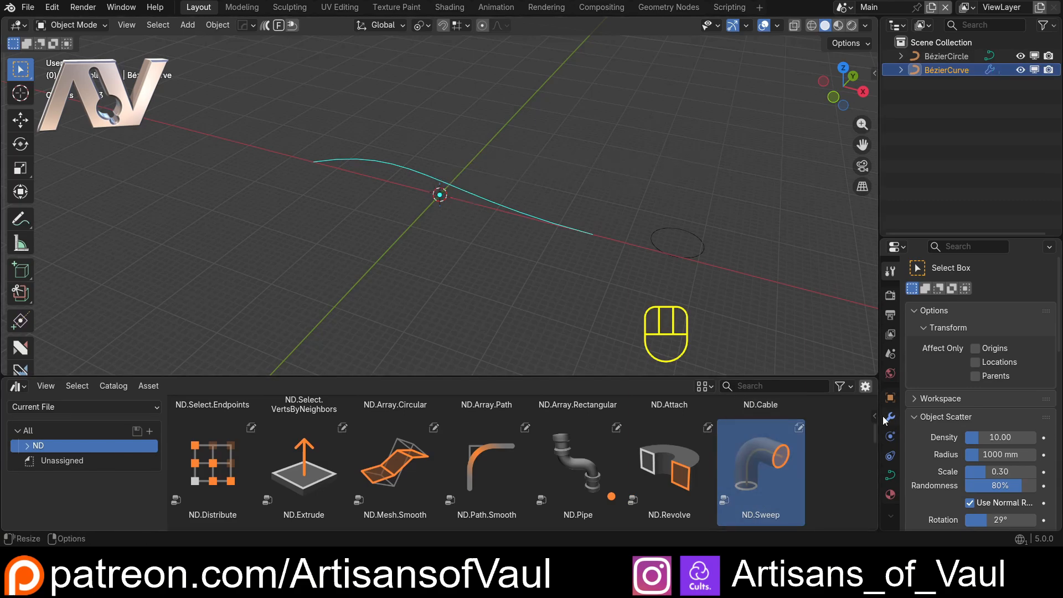
# Apply ND.Sweep to the curve with the circle profile and subdivide its segments once in Edit Mode
pyautogui.click(890, 416)
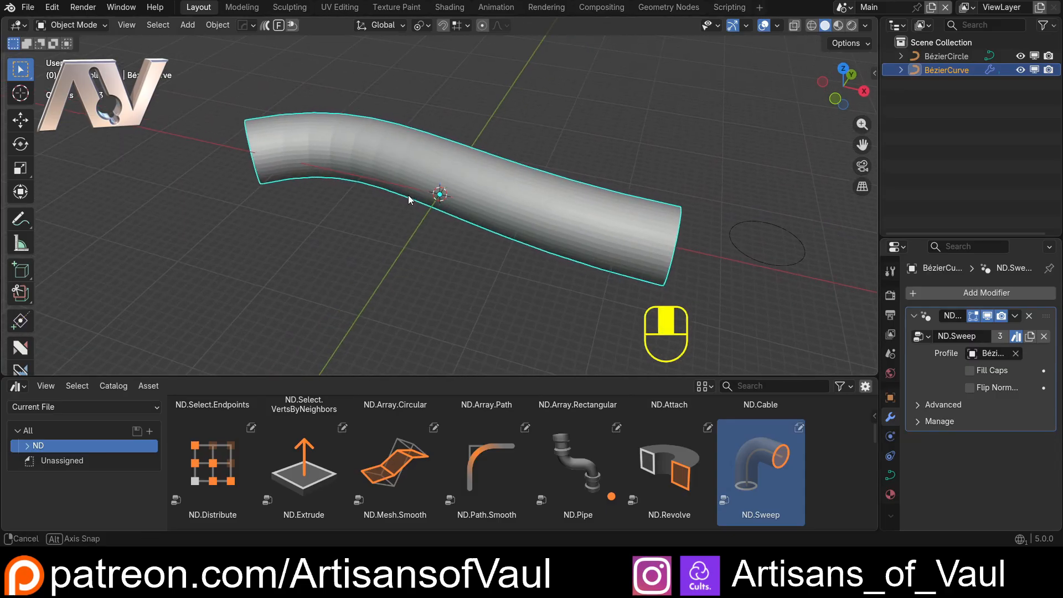
pyautogui.press('Tab')
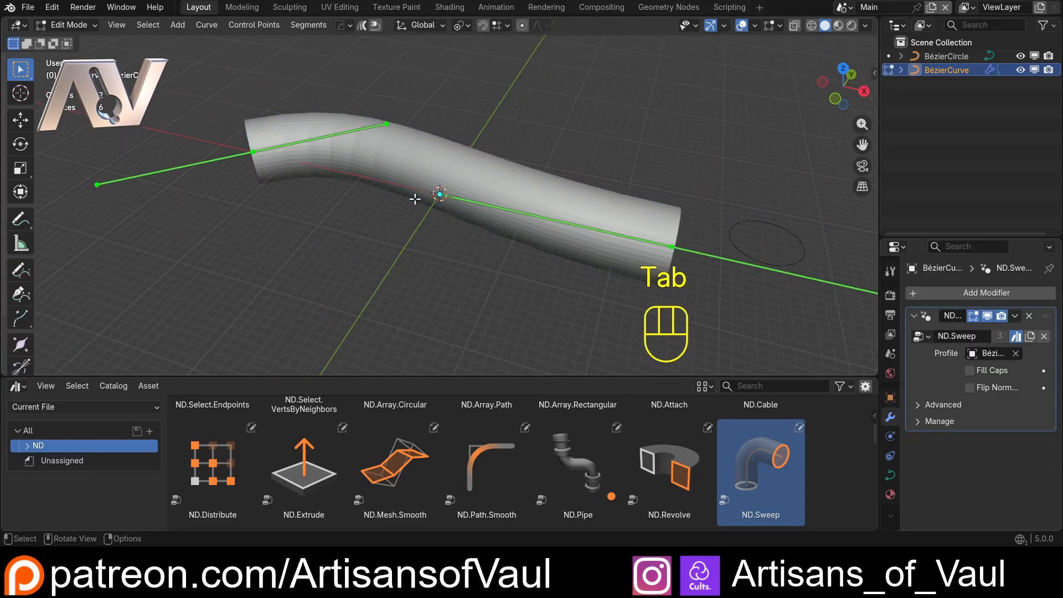
pyautogui.click(308, 25)
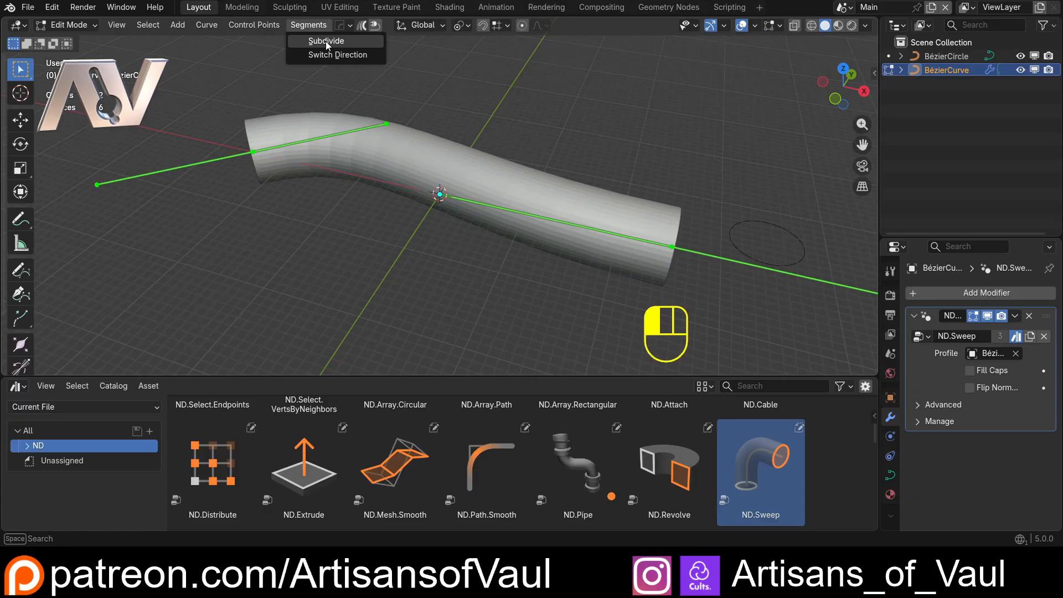
pyautogui.click(325, 40)
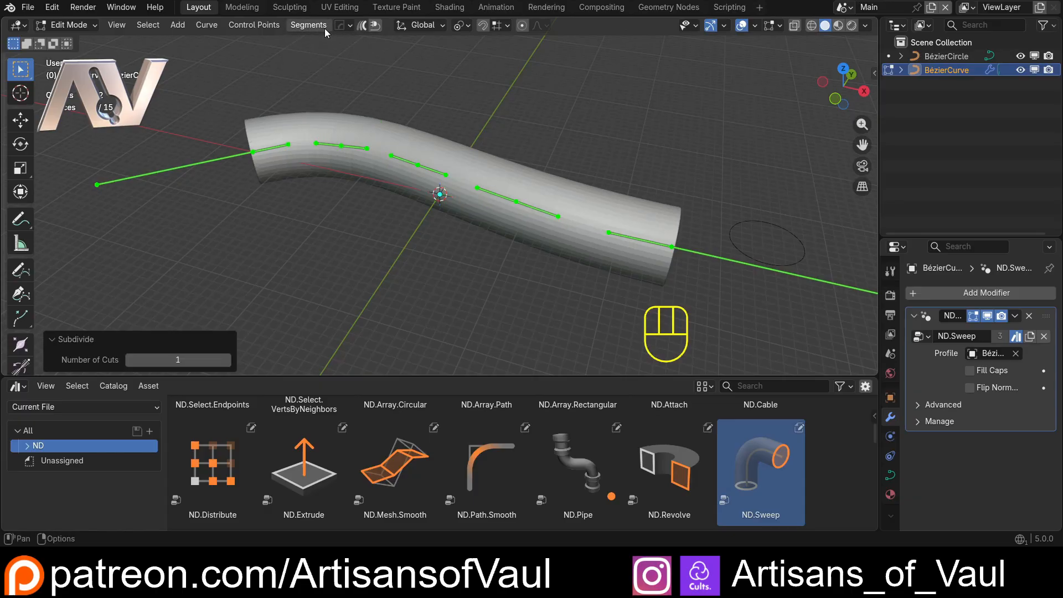
pyautogui.press('Tab')
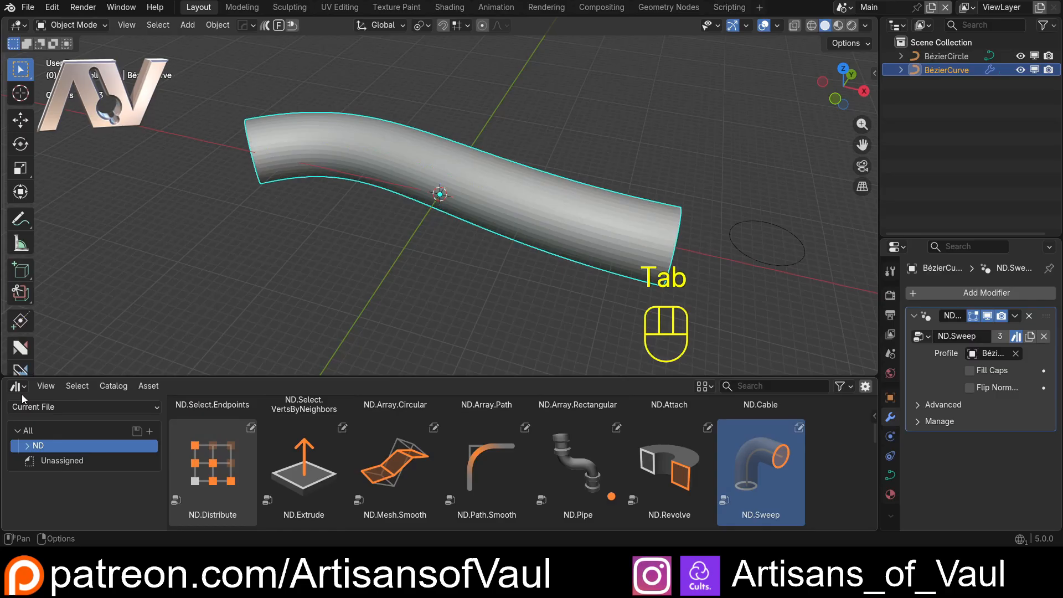
pyautogui.click(14, 385)
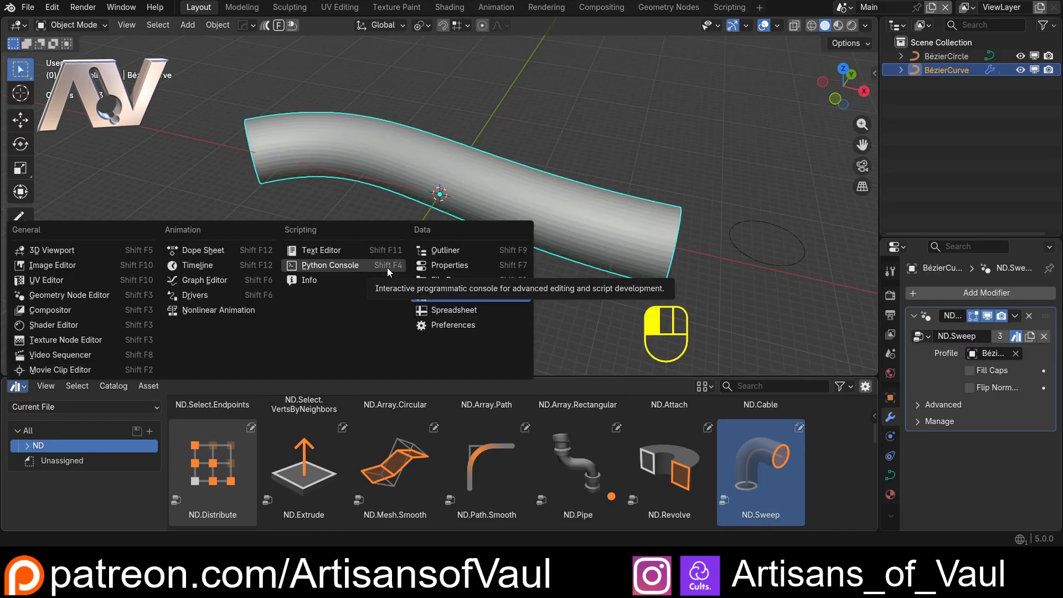
pyautogui.moveTo(457, 295)
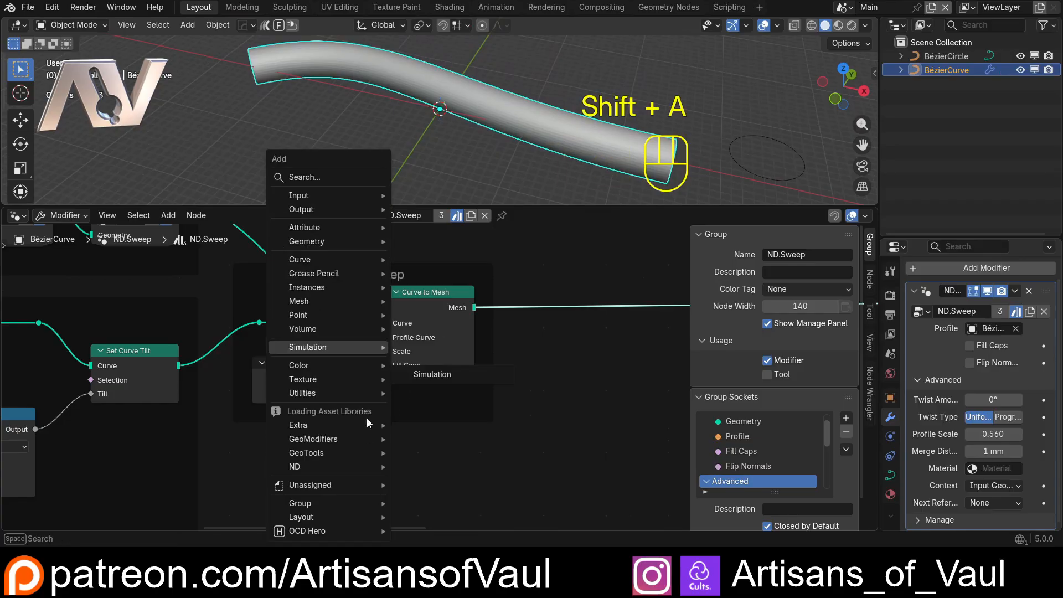
# Add a Radius node and a Math Multiply node so Profile Scale times Radius drives the sweep's Scale
pyautogui.write('radi')
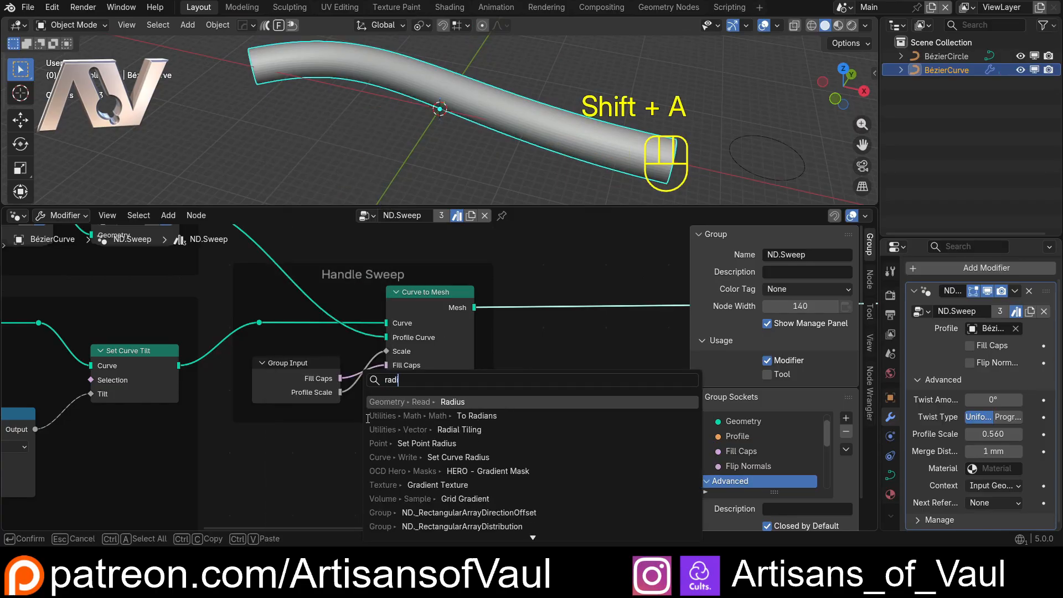
pyautogui.click(452, 402)
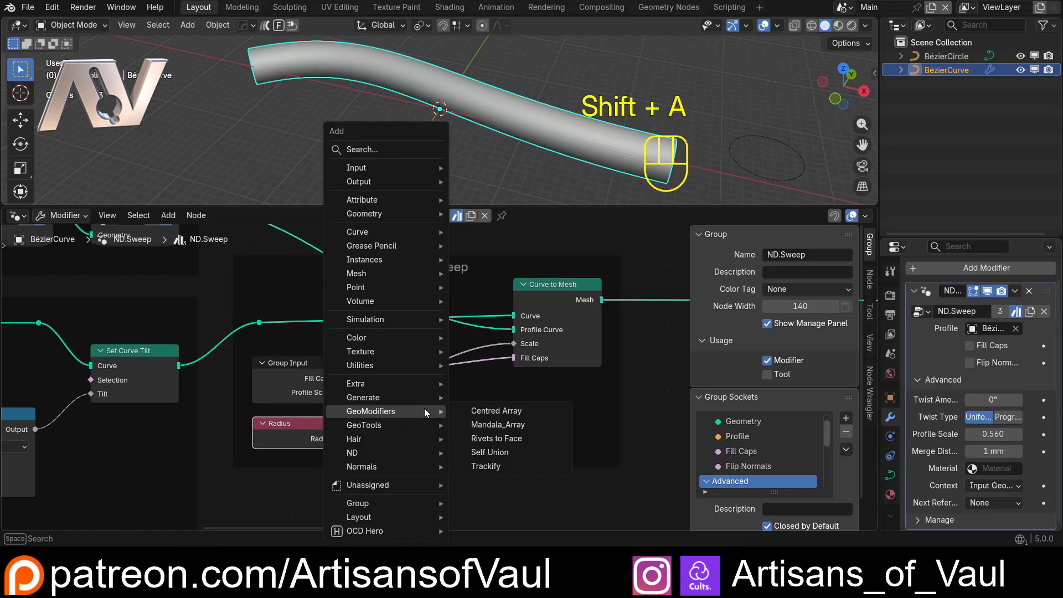
pyautogui.write('multi')
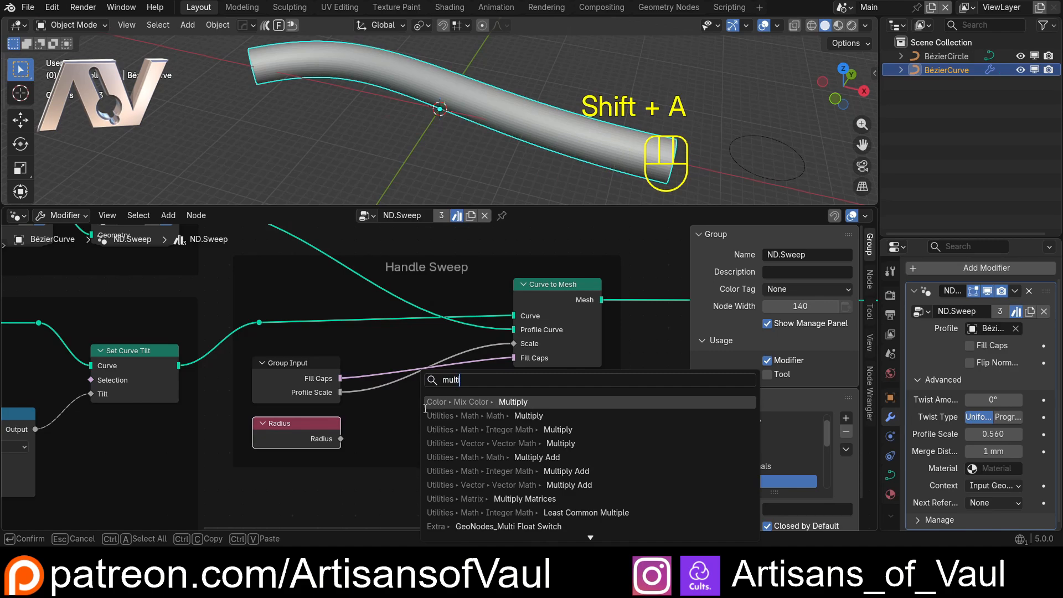
pyautogui.click(513, 402)
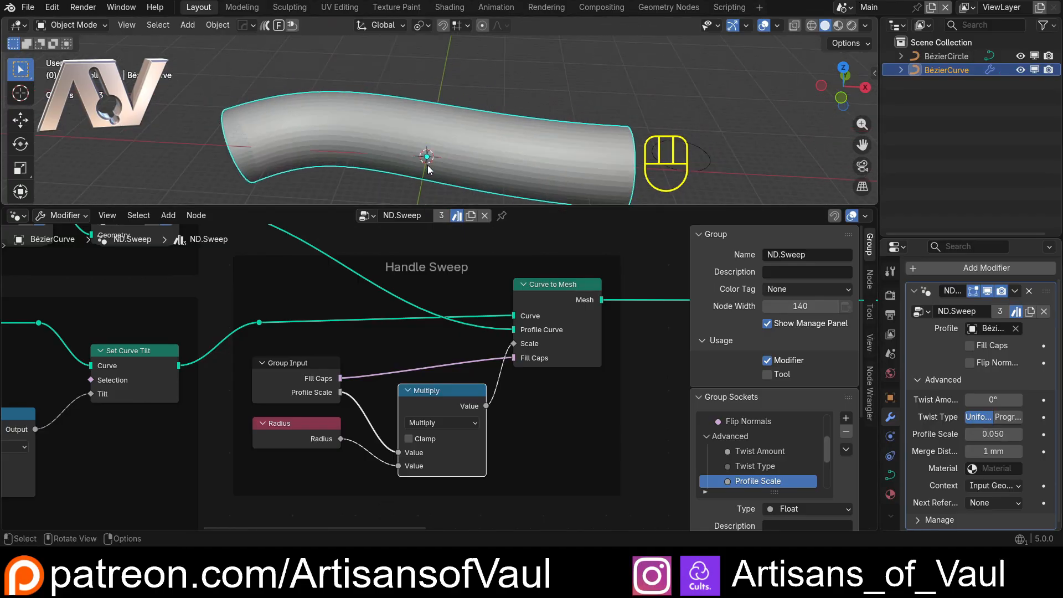
# In Edit Mode, shrink the radius of the middle control points so the tube pinches thin there
pyautogui.press('Tab')
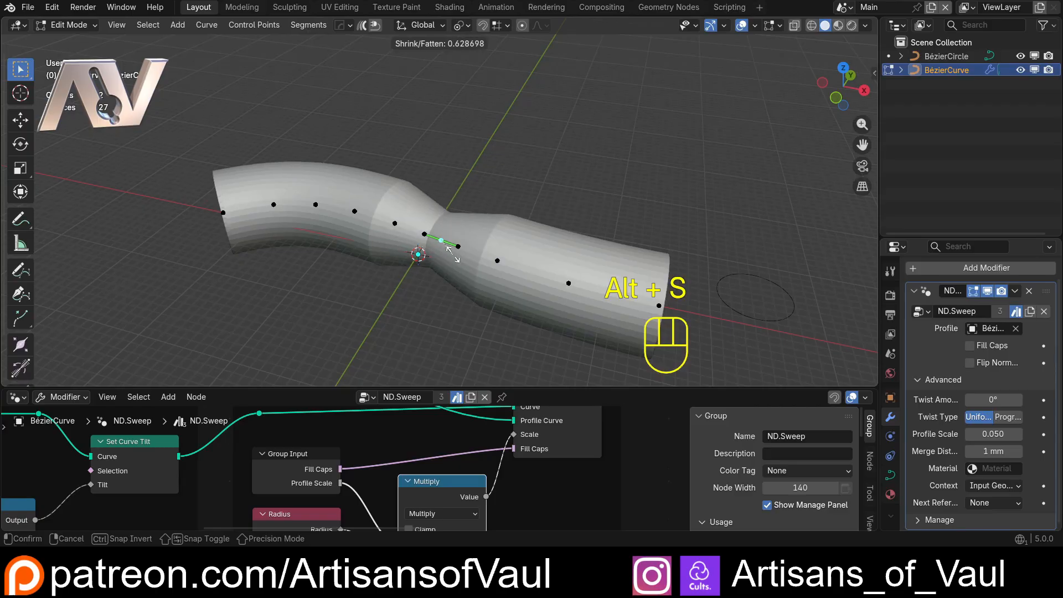
pyautogui.click(455, 284)
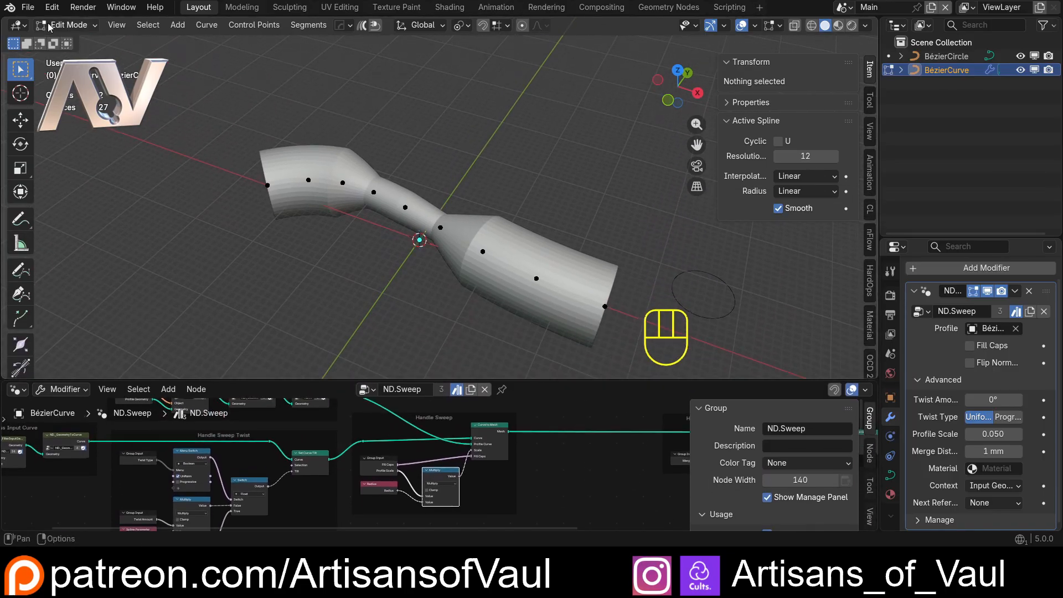
# Copy nd_asset_library.blend into Desktop > YourFiles > Addon Original Node Setups
pyautogui.click(29, 7)
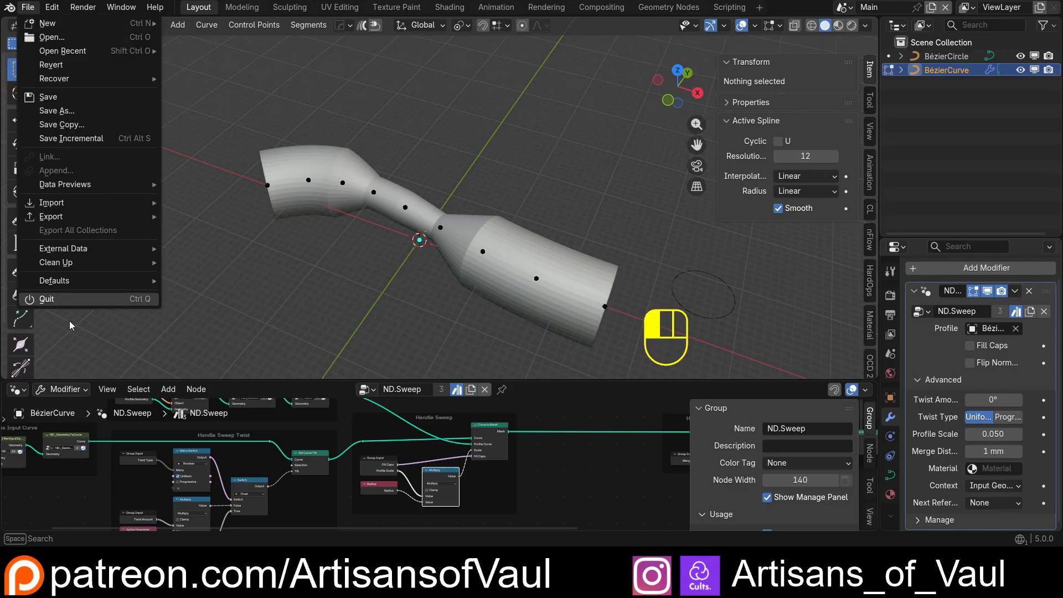
pyautogui.moveTo(60, 101)
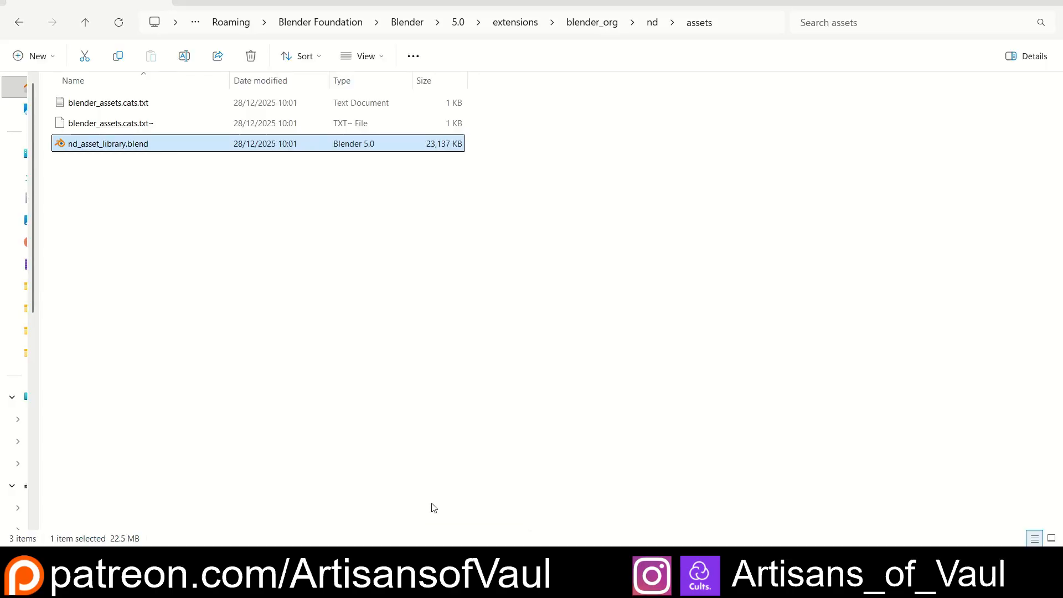
pyautogui.moveTo(190, 282)
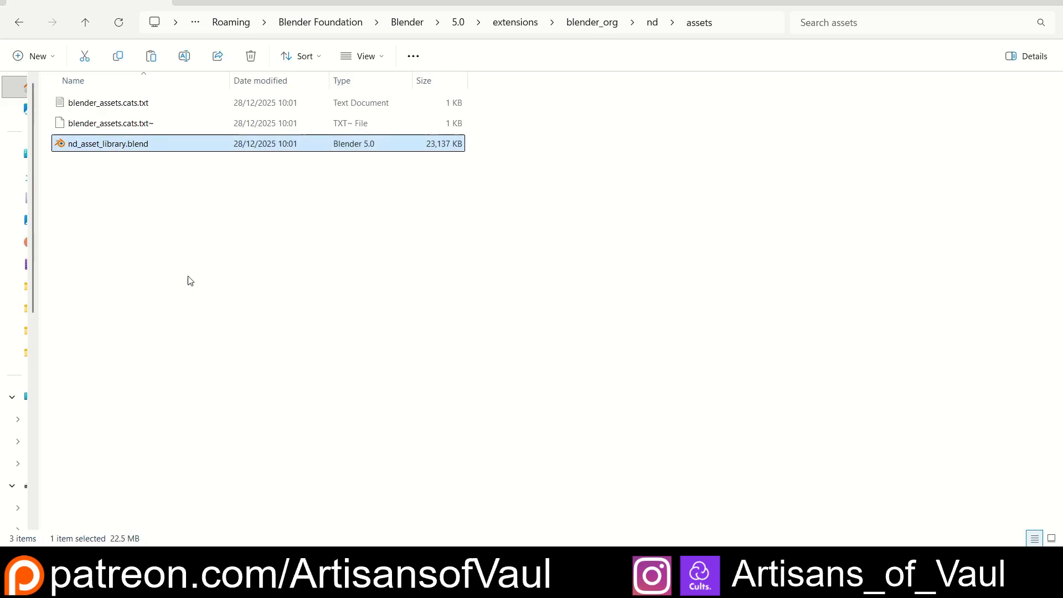
pyautogui.moveTo(170, 371)
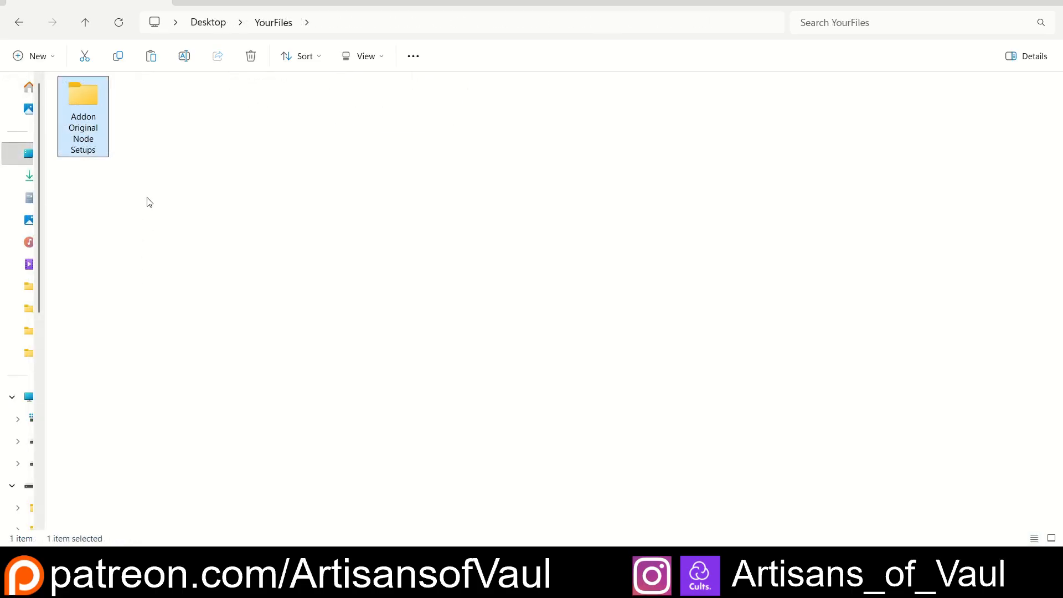
pyautogui.doubleClick(83, 95)
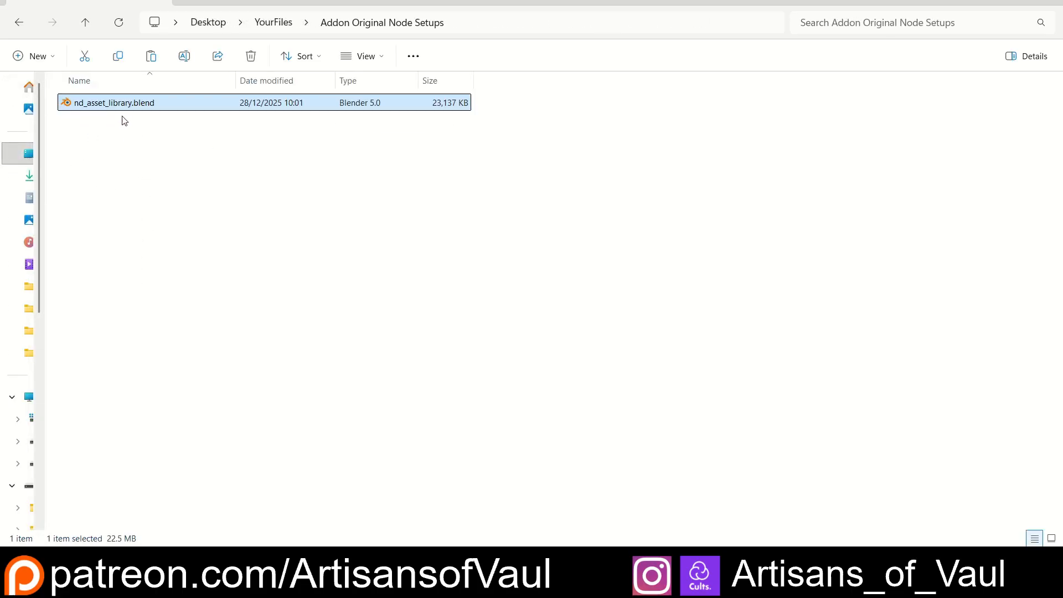
pyautogui.click(297, 208)
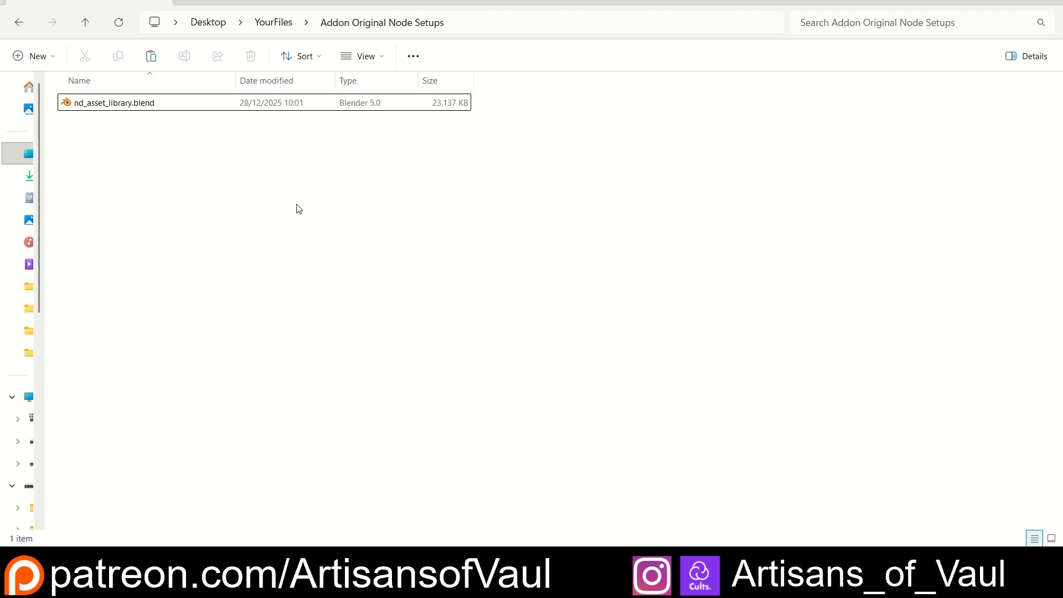
pyautogui.moveTo(461, 329)
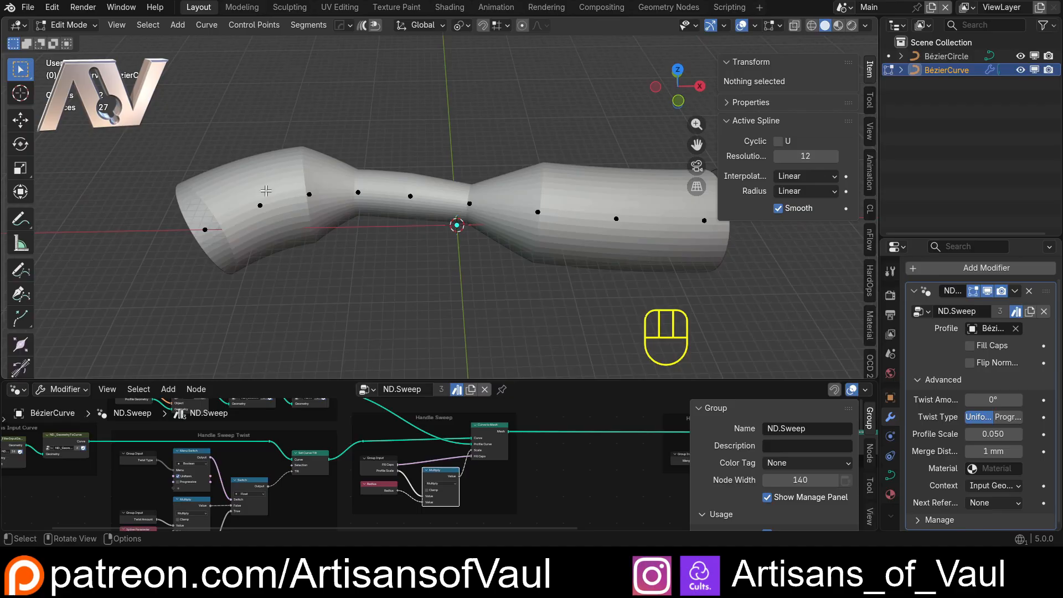
pyautogui.moveTo(308, 134)
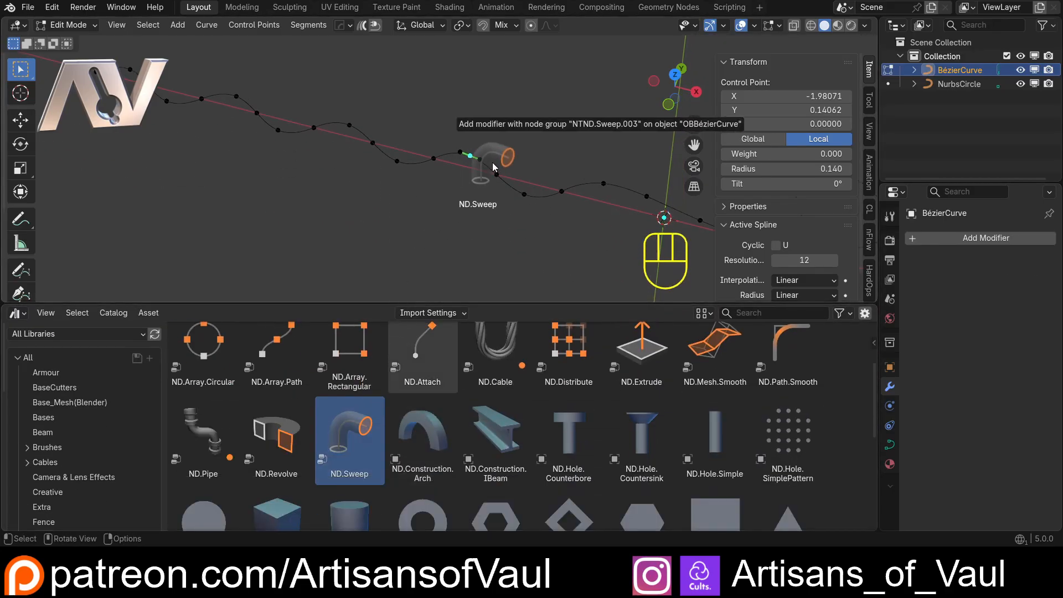
# Add the modified ND.Sweep asset to the wavy Bézier curve with the NurbsCircle as profile
pyautogui.click(350, 441)
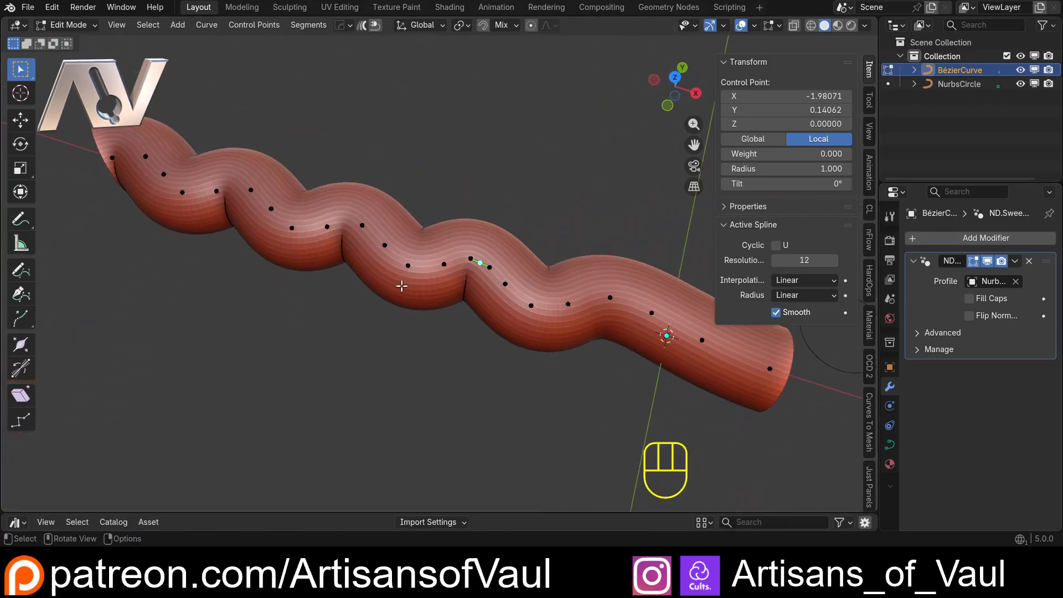
pyautogui.moveTo(556, 419)
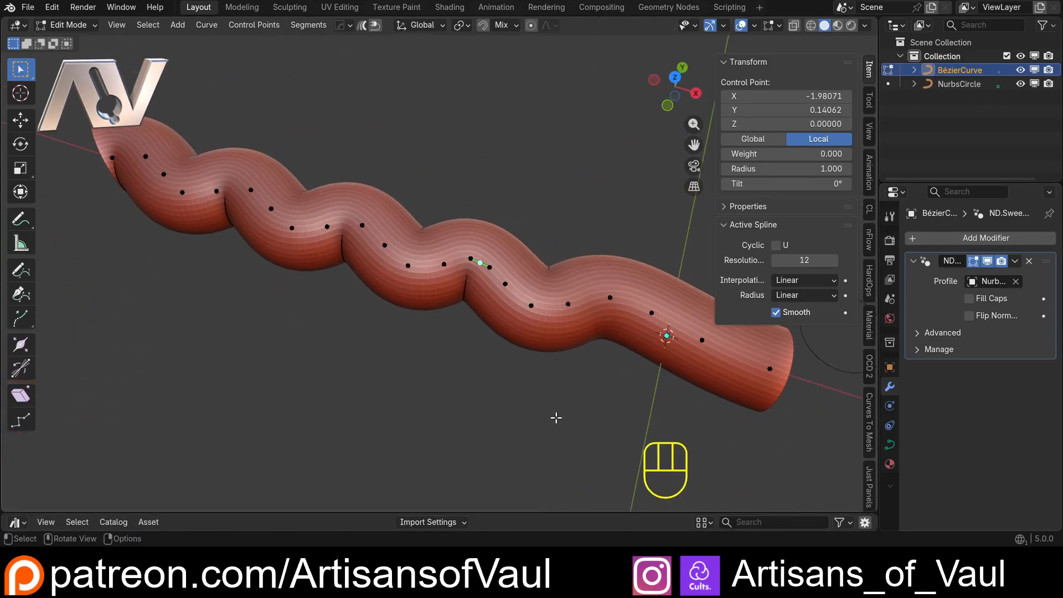